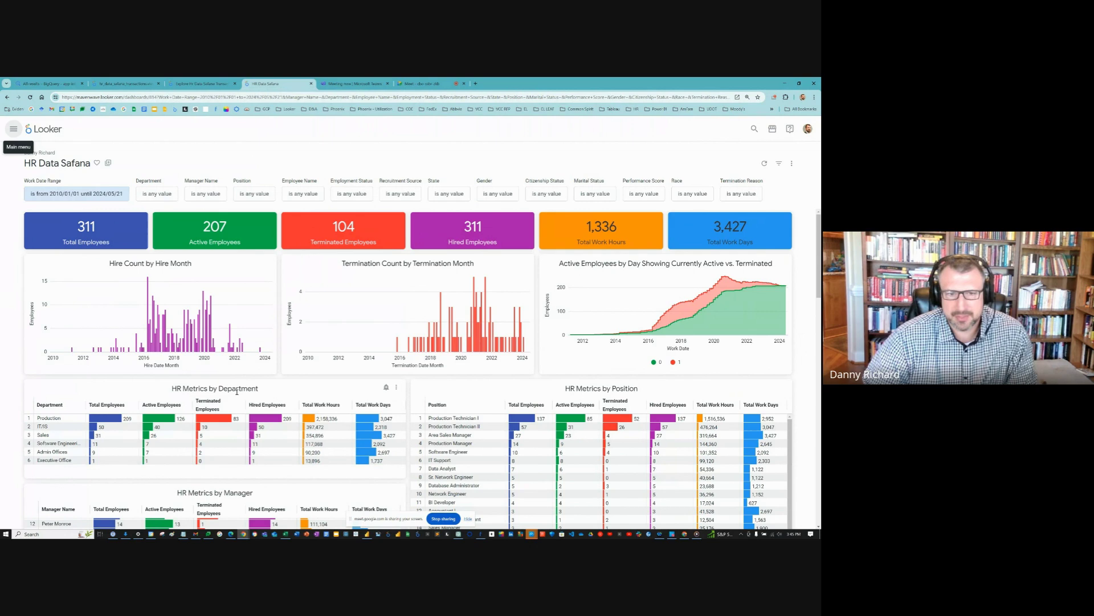
mouse_move(216, 404)
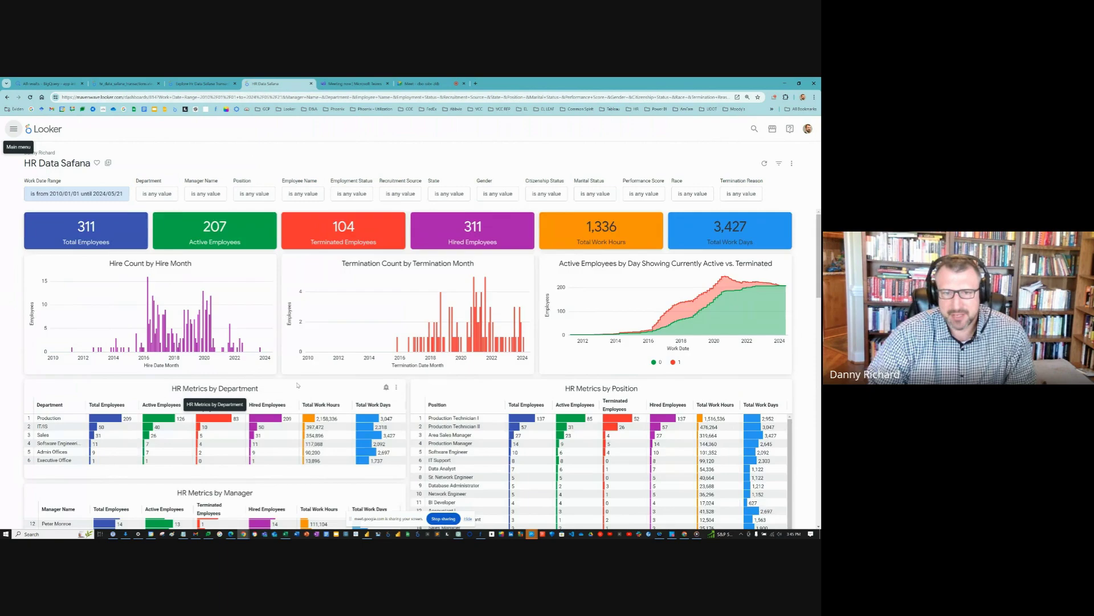
Step: Scroll down through the dashboard tiles before editing the Department filter
scroll(down, 3)
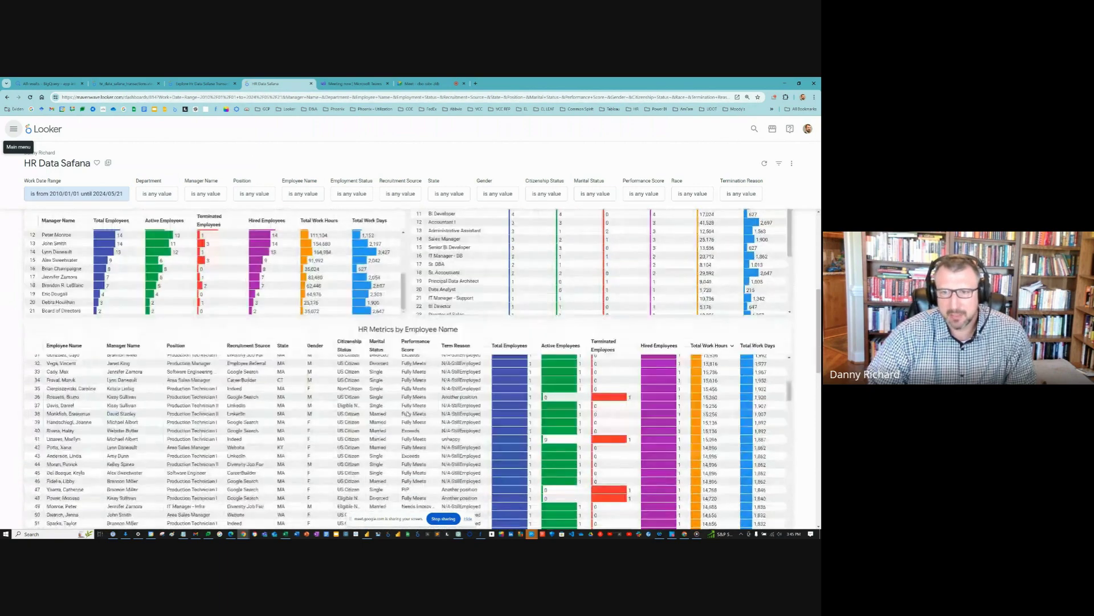
scroll(down, 3)
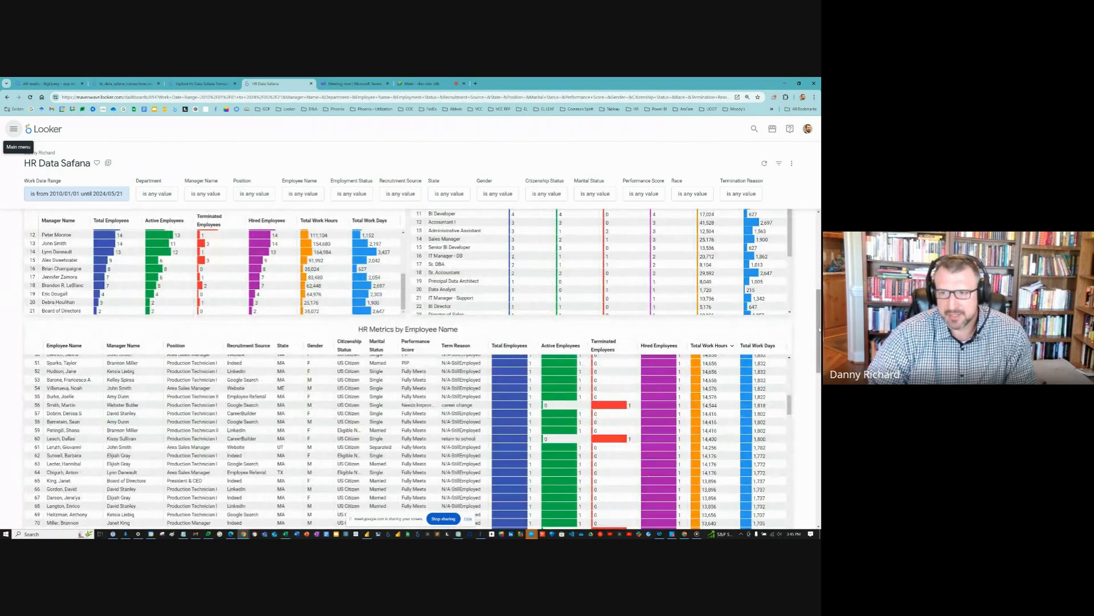
scroll(down, 3)
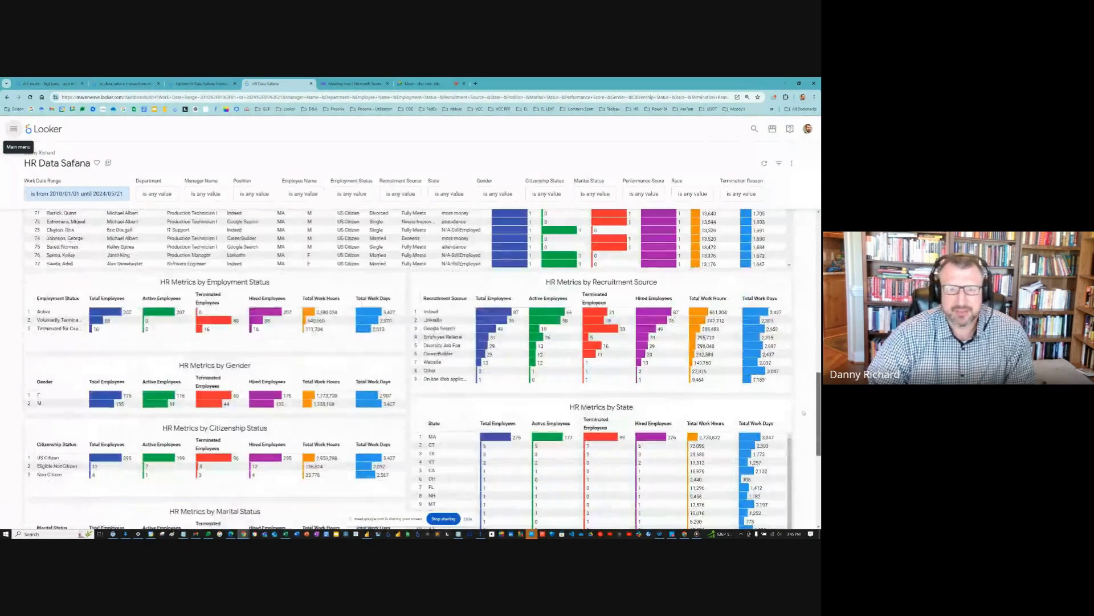
scroll(down, 3)
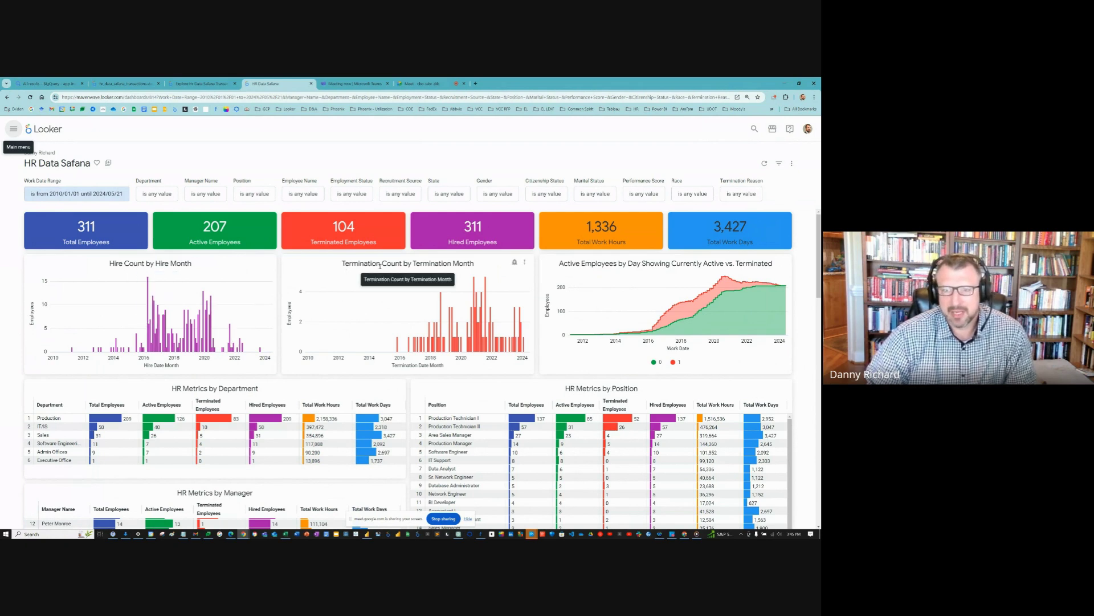
mouse_move(379, 339)
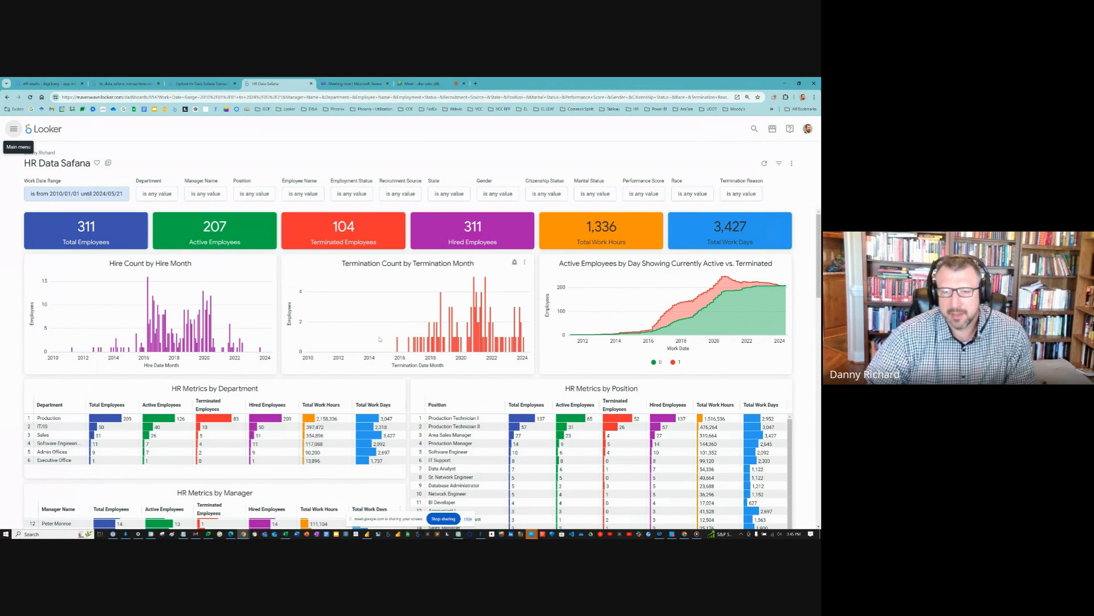
mouse_move(377, 309)
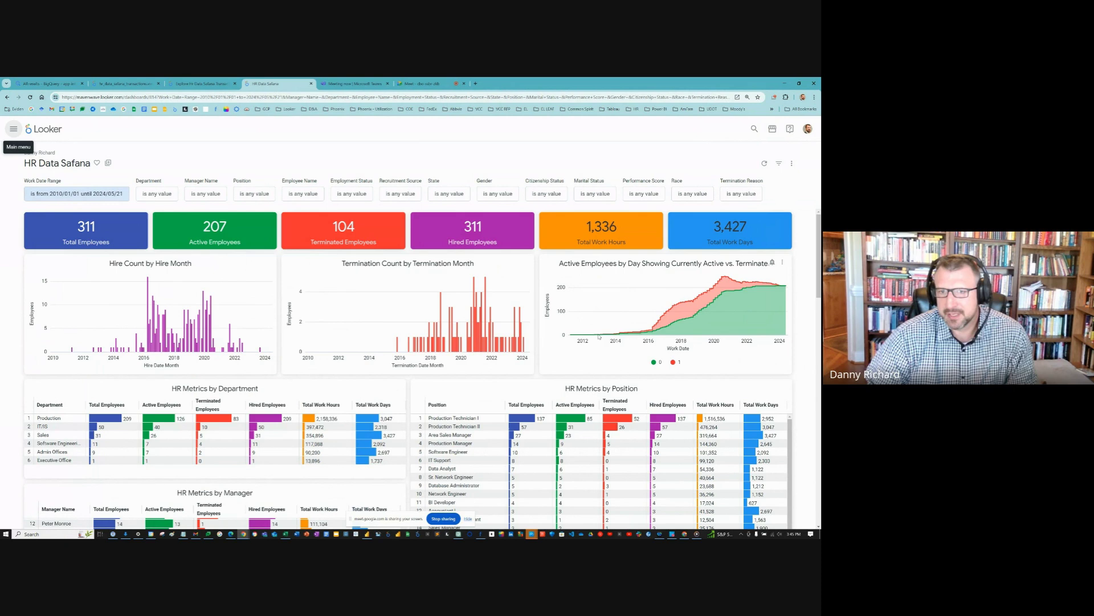
mouse_move(641, 332)
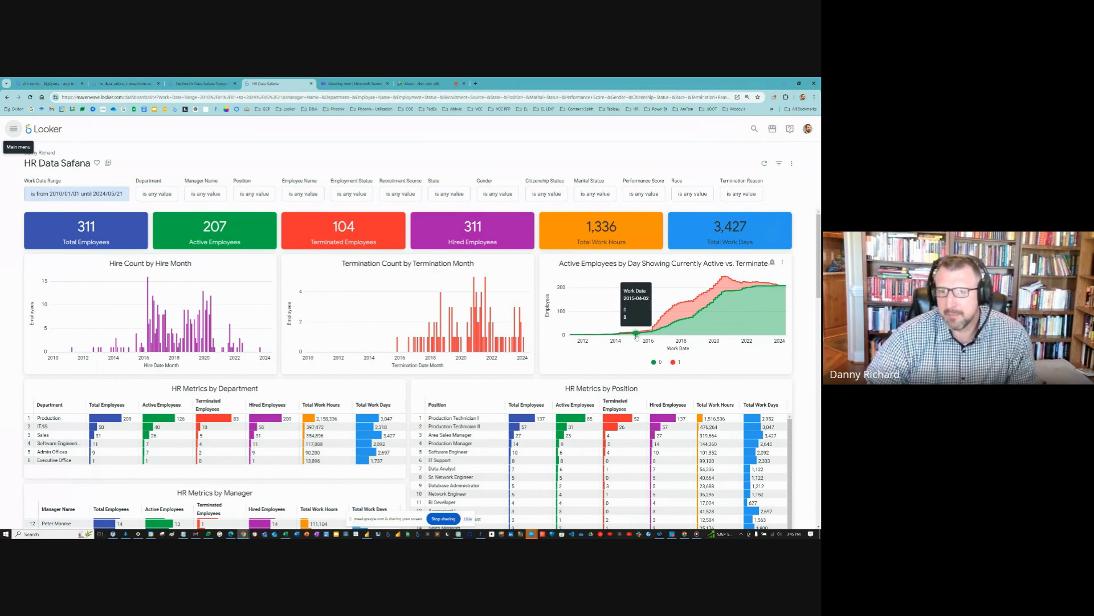
mouse_move(632, 340)
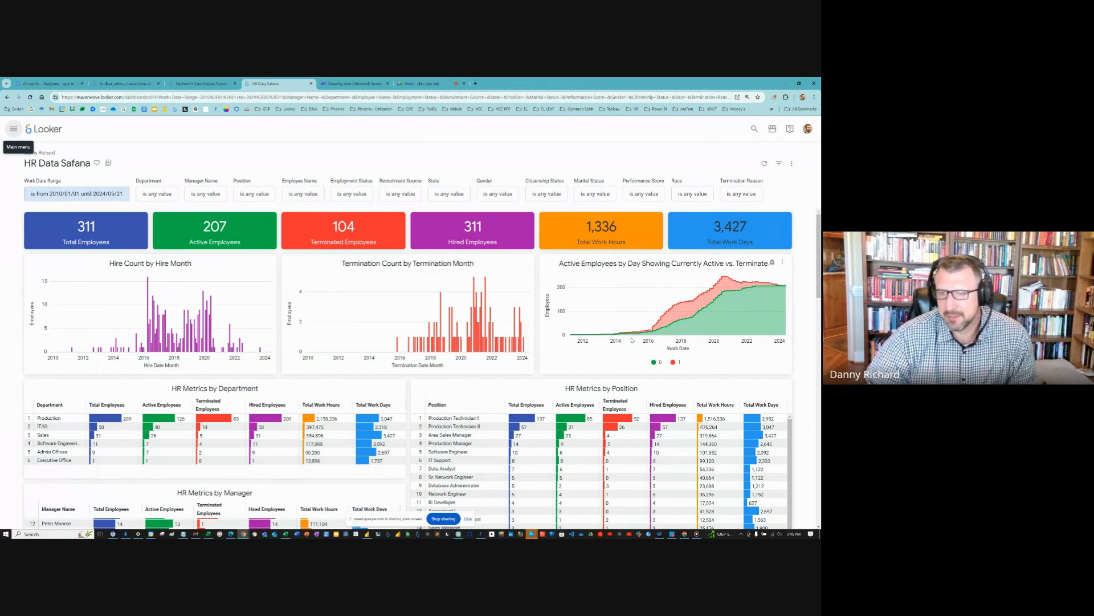
mouse_move(691, 322)
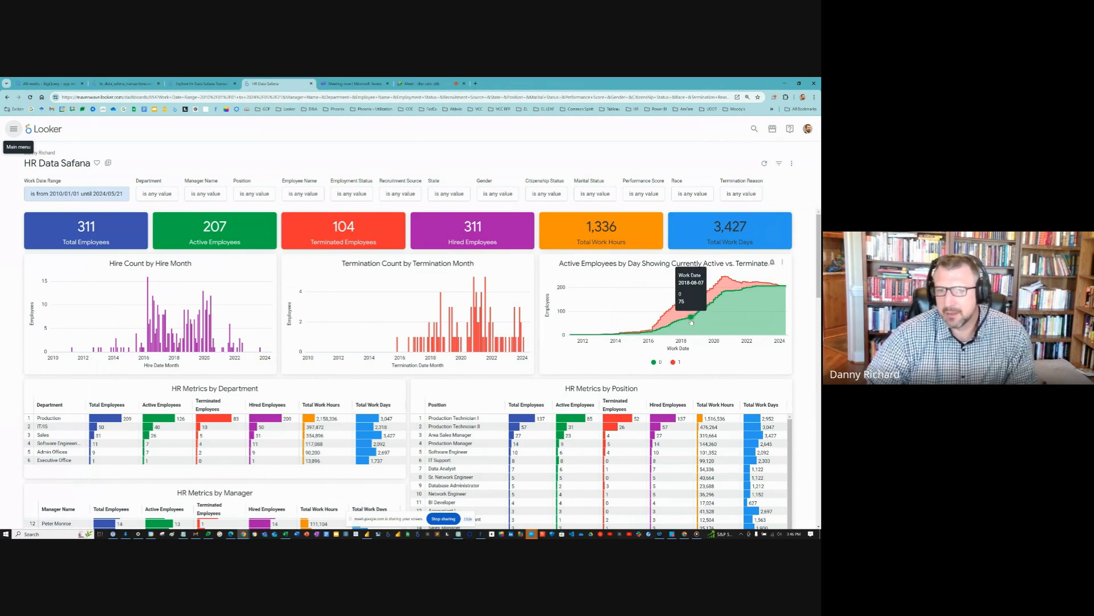
mouse_move(711, 311)
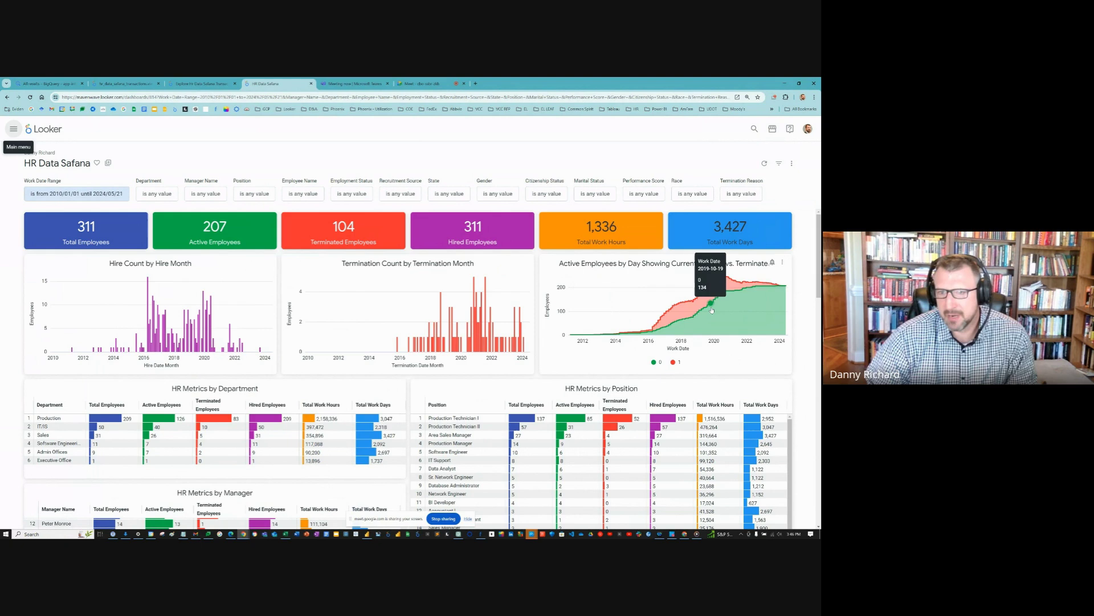
mouse_move(708, 306)
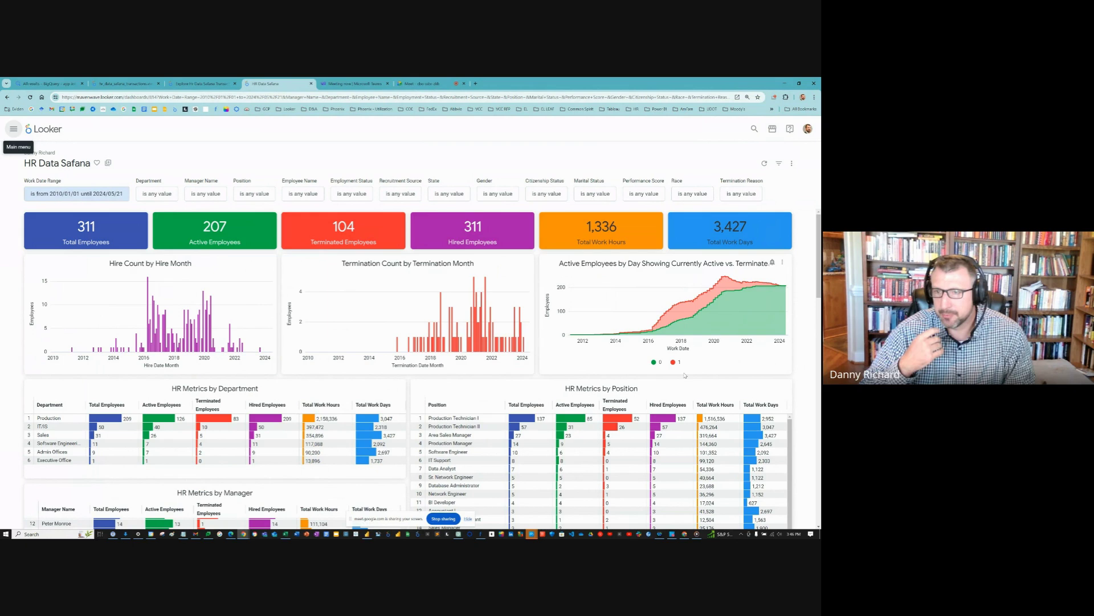
mouse_move(686, 363)
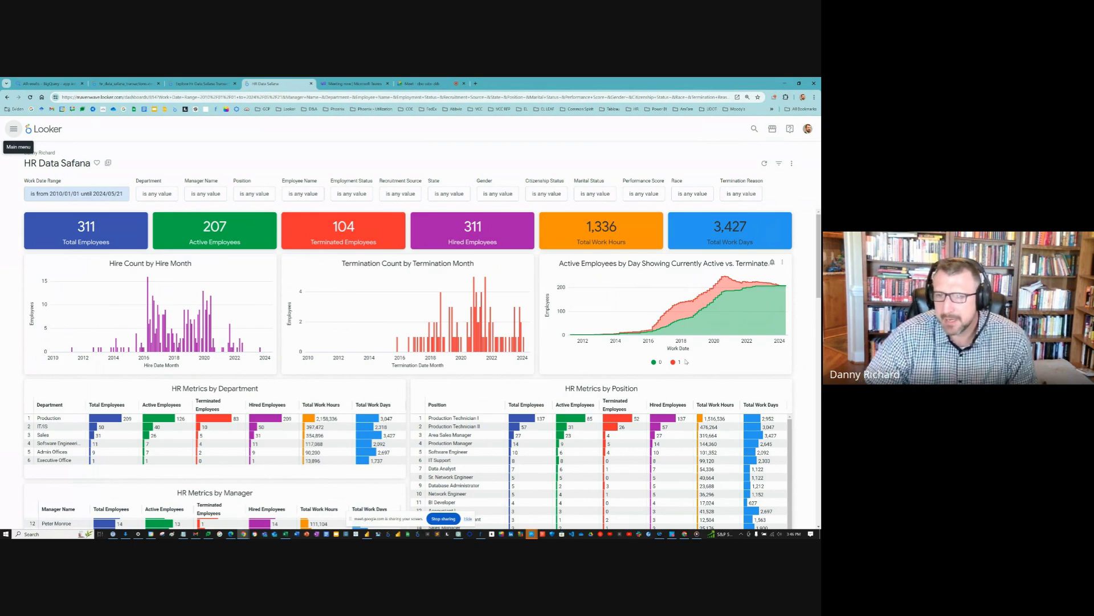
mouse_move(669, 328)
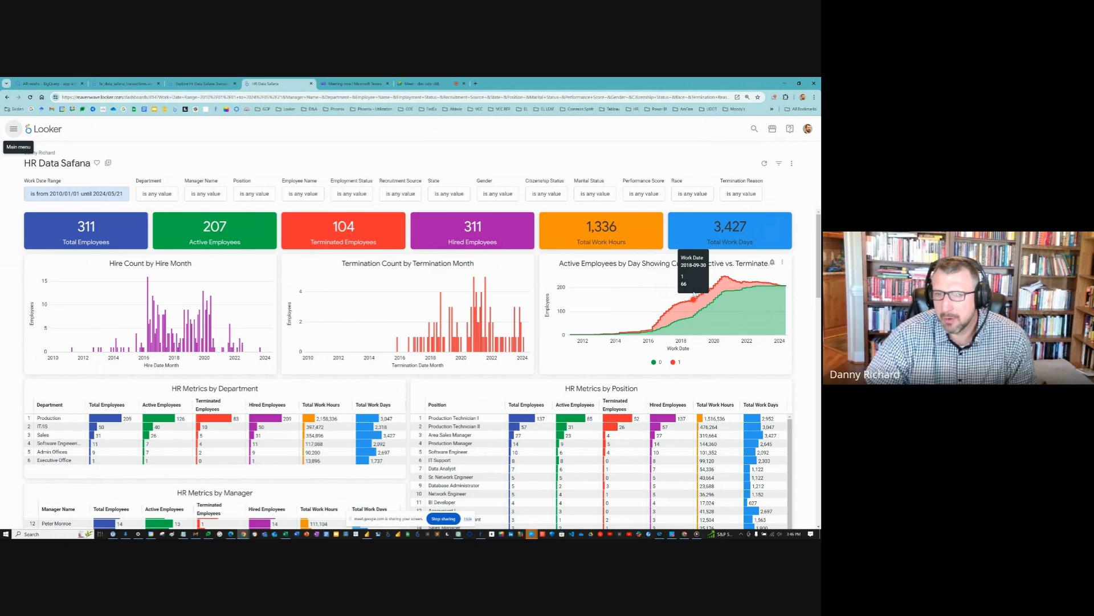
mouse_move(704, 280)
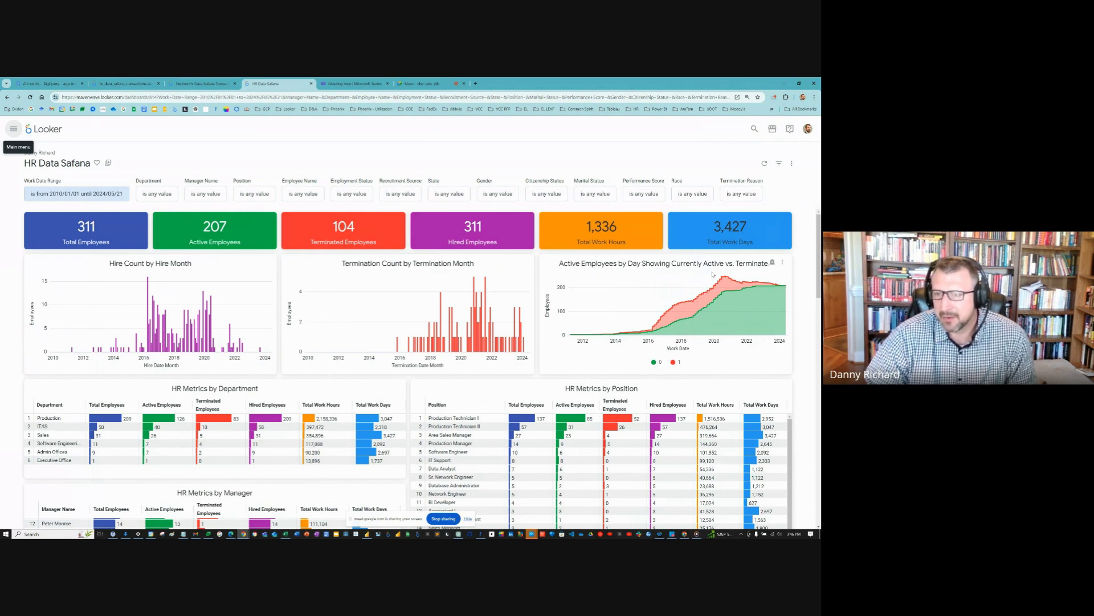
mouse_move(736, 283)
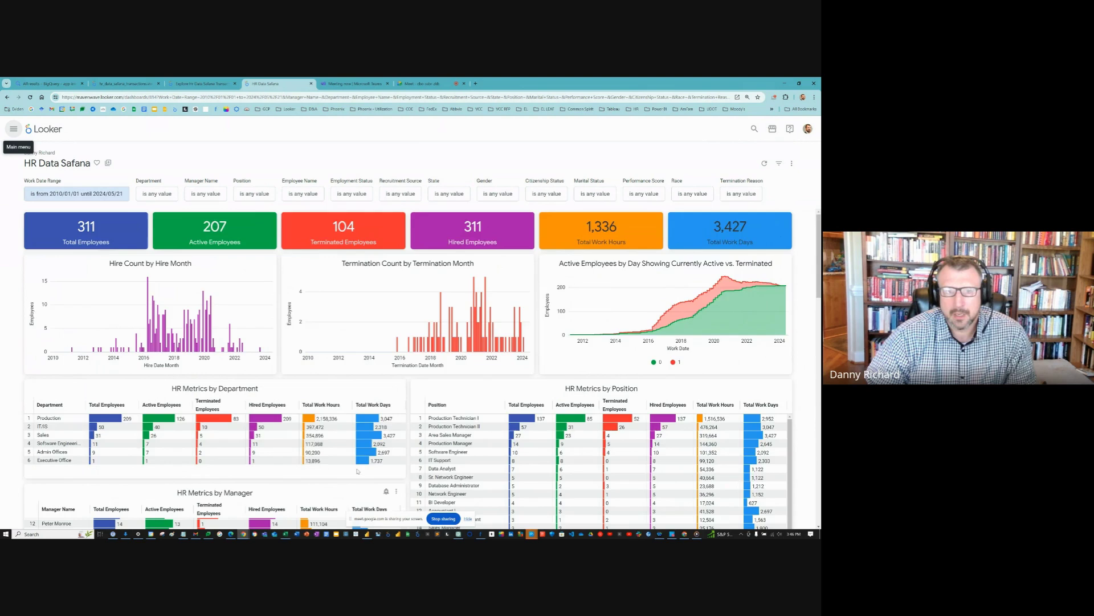
scroll(down, 3)
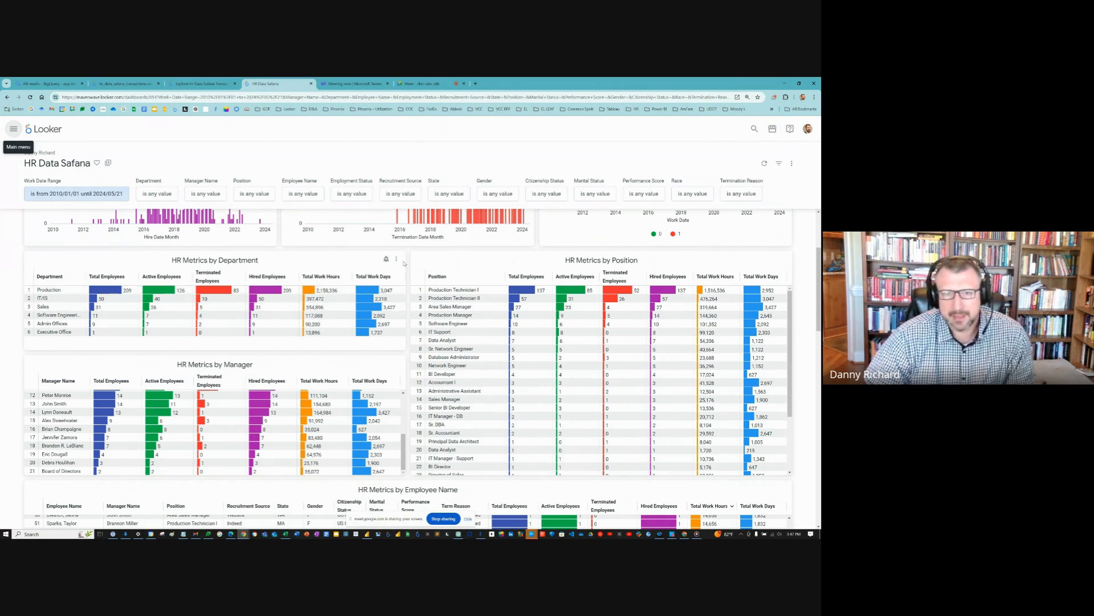
click(395, 259)
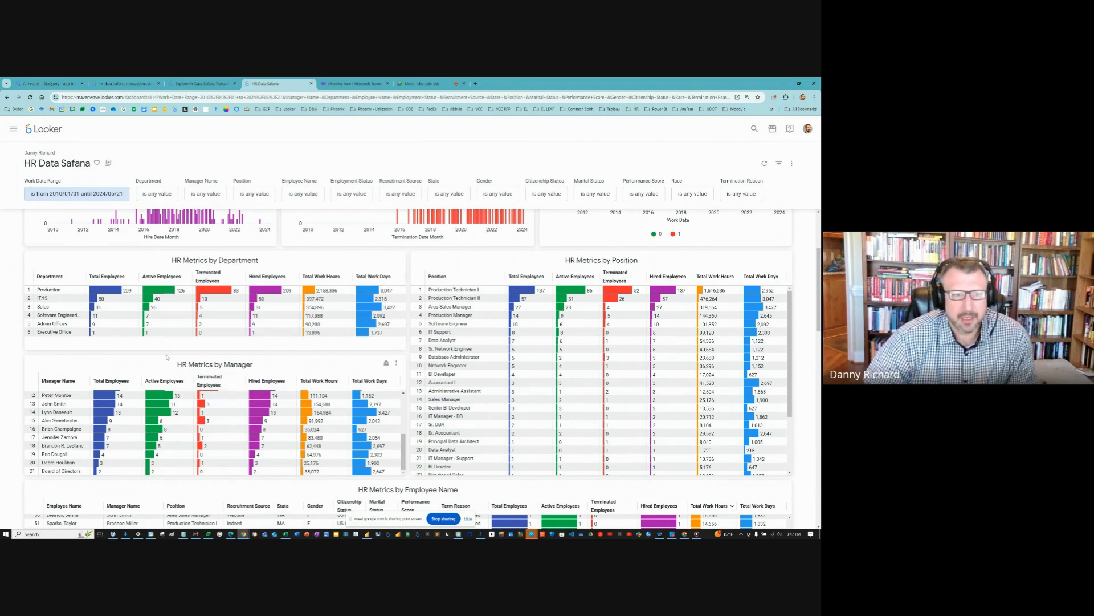
scroll(down, 3)
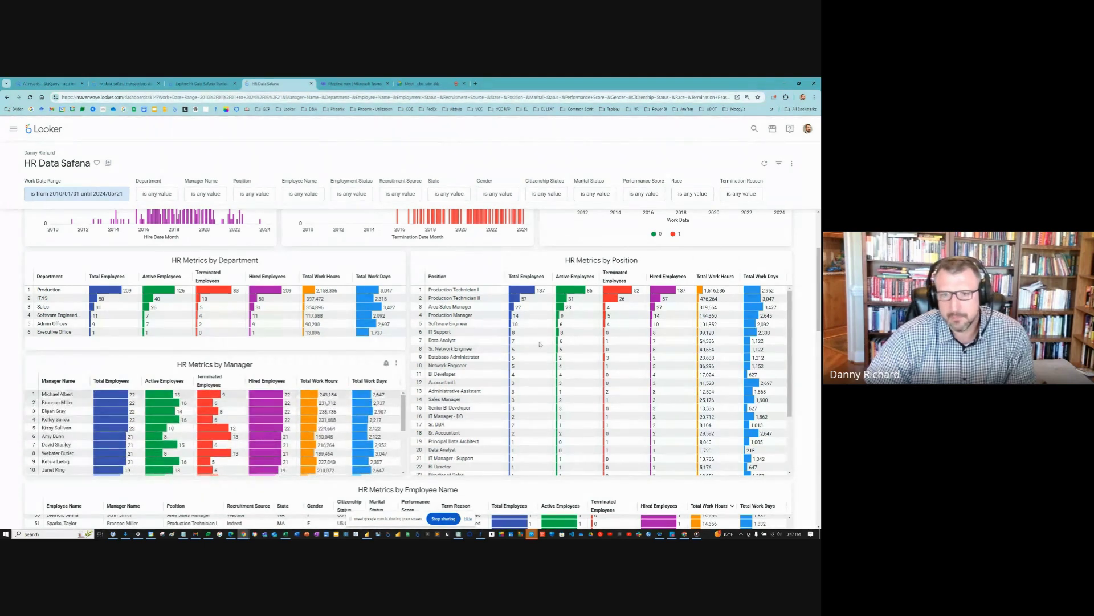
scroll(down, 3)
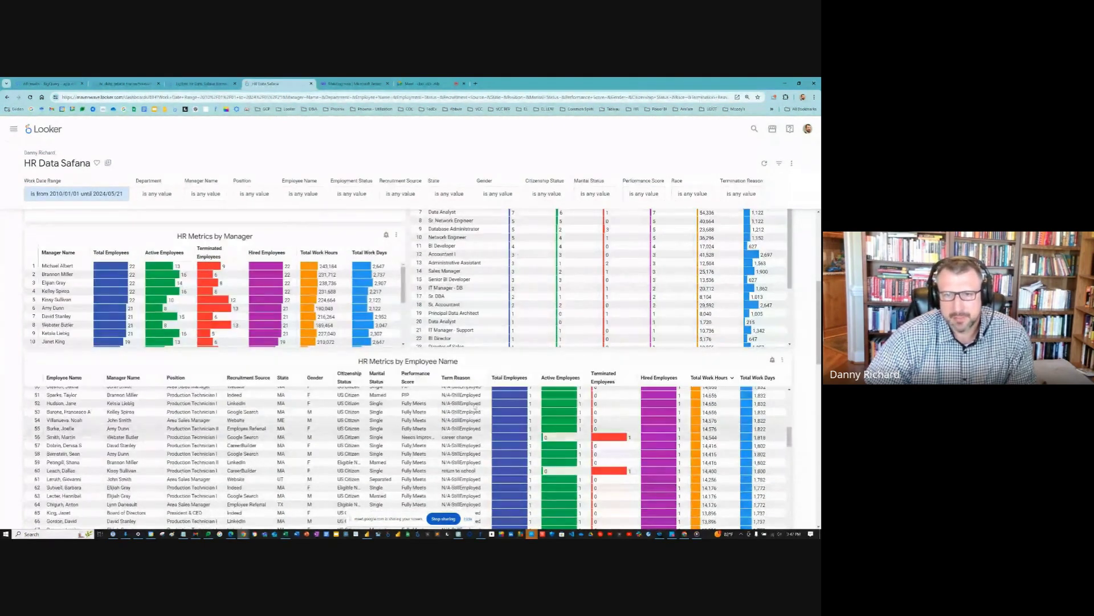
scroll(down, 3)
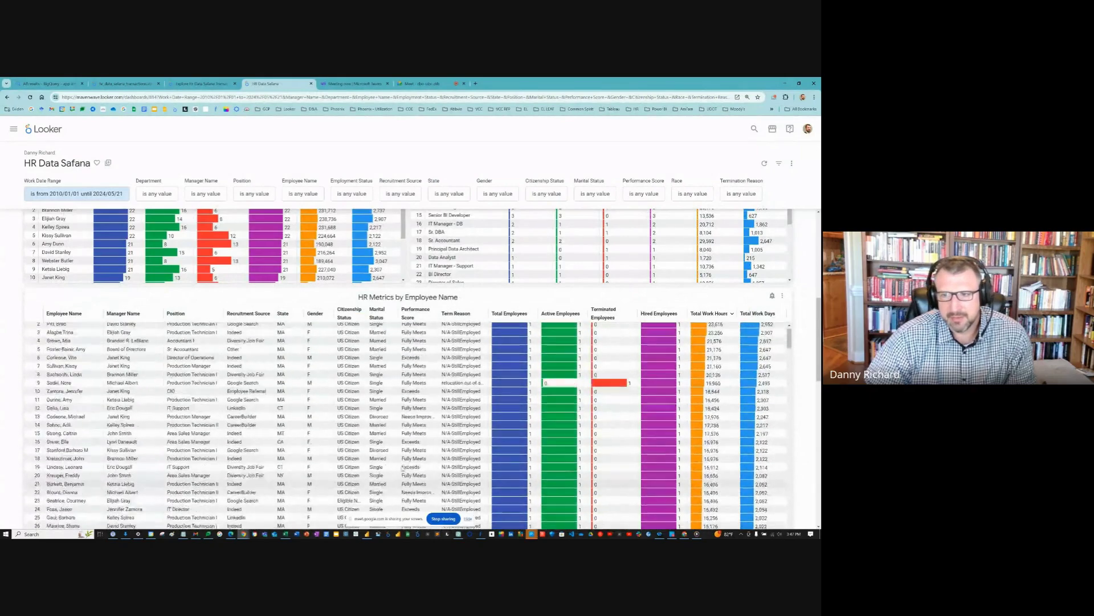
scroll(down, 3)
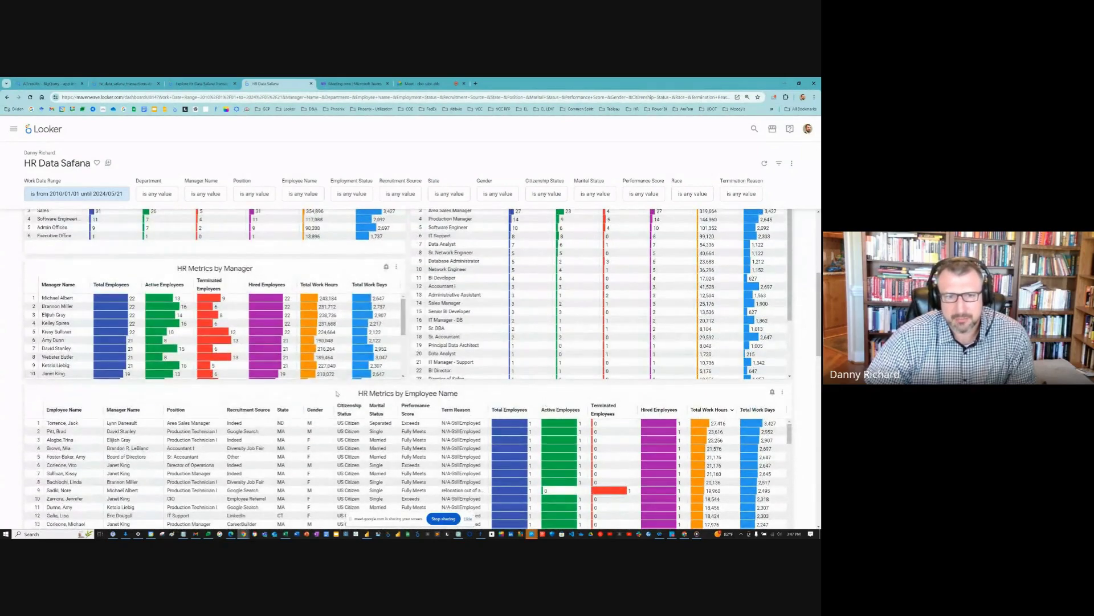
scroll(down, 3)
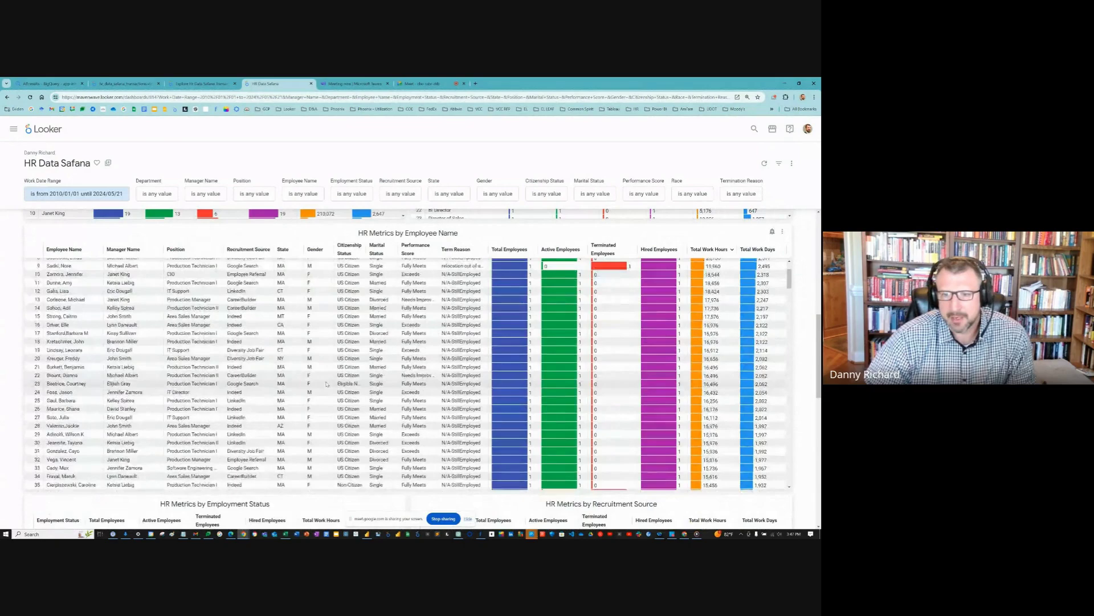
scroll(down, 3)
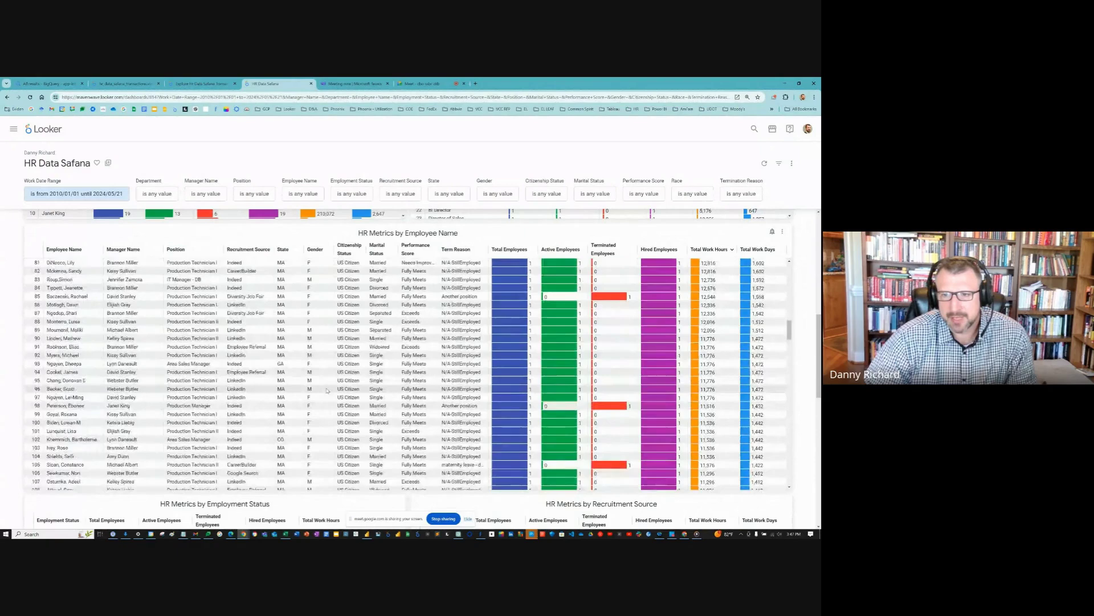
scroll(down, 3)
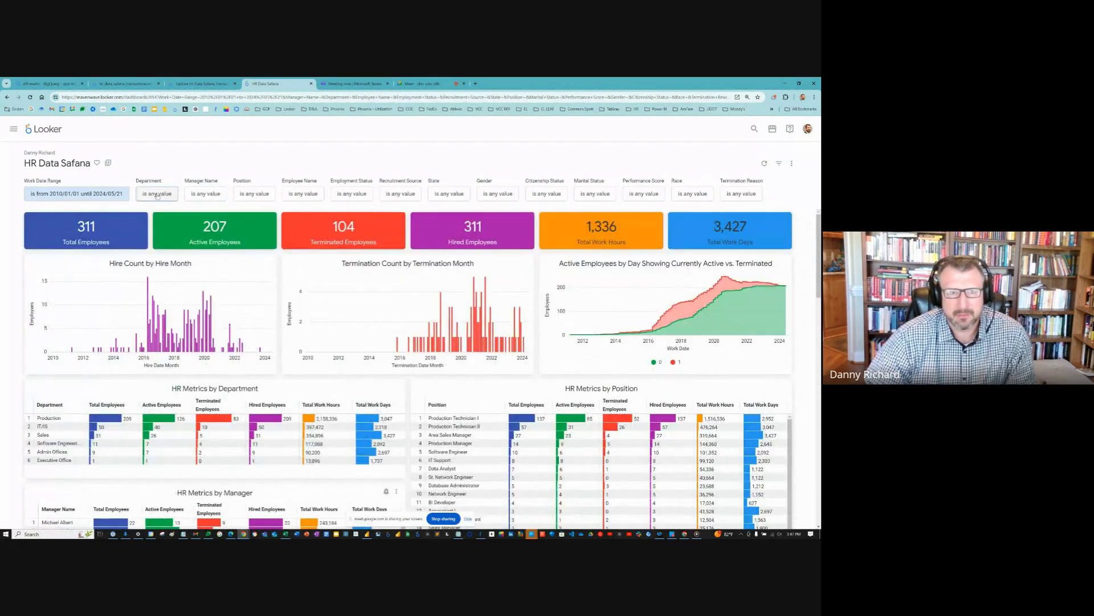
Step: Pick IT/IS in Department, link Total, Terminated and Hired Employees tiles to Department, and update
click(157, 194)
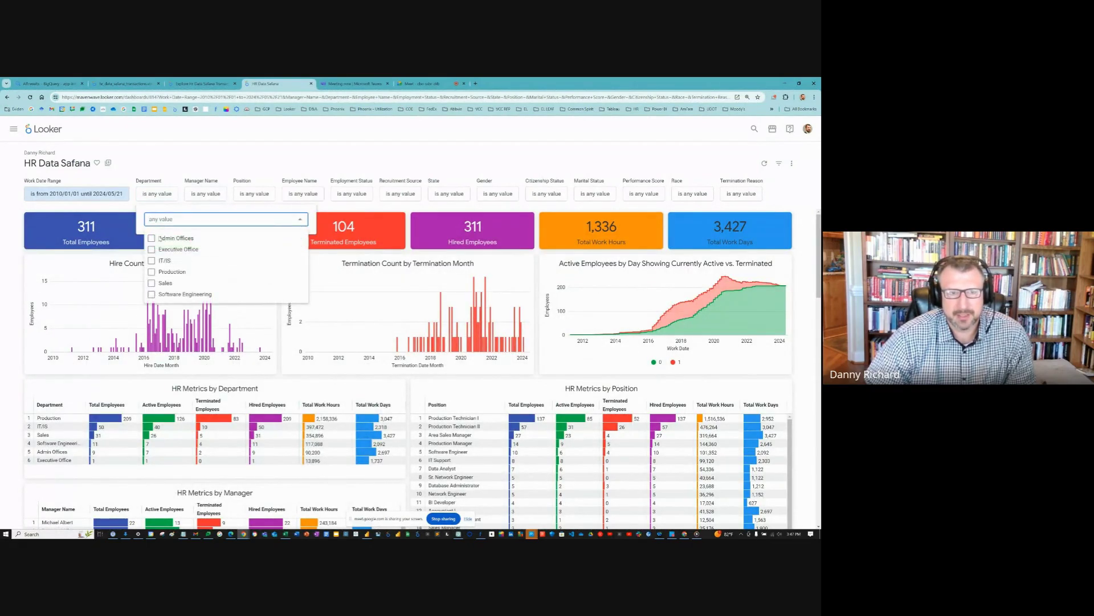
click(152, 260)
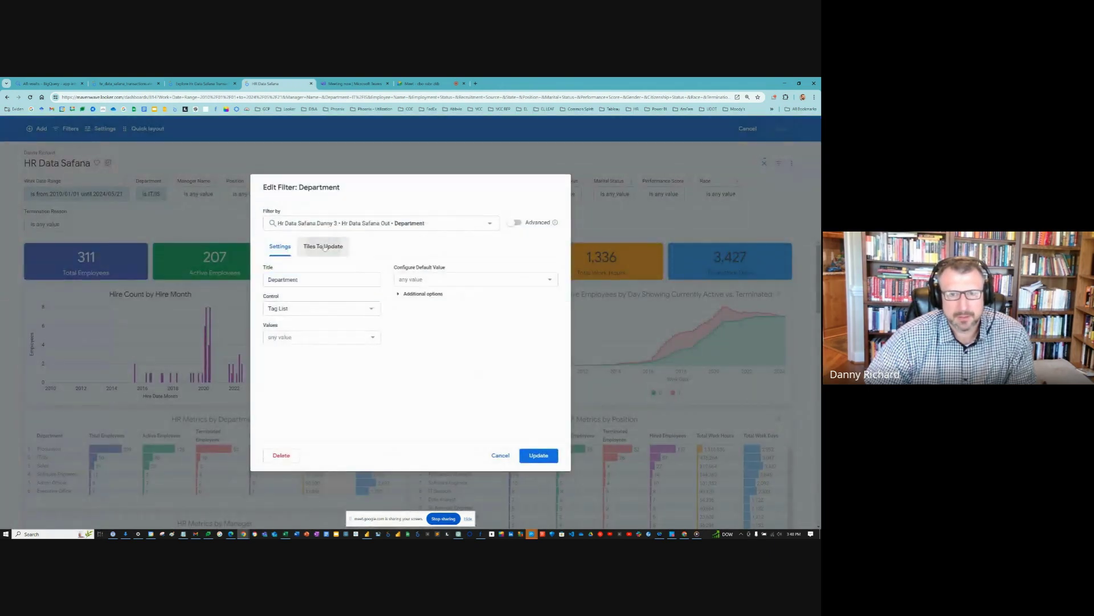
click(323, 246)
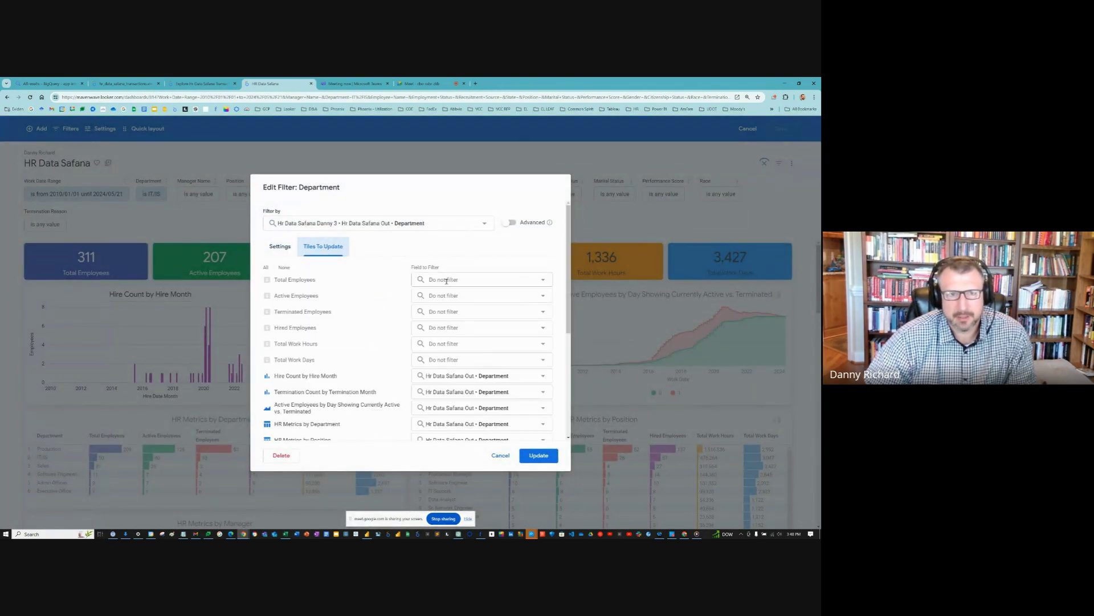
click(481, 279)
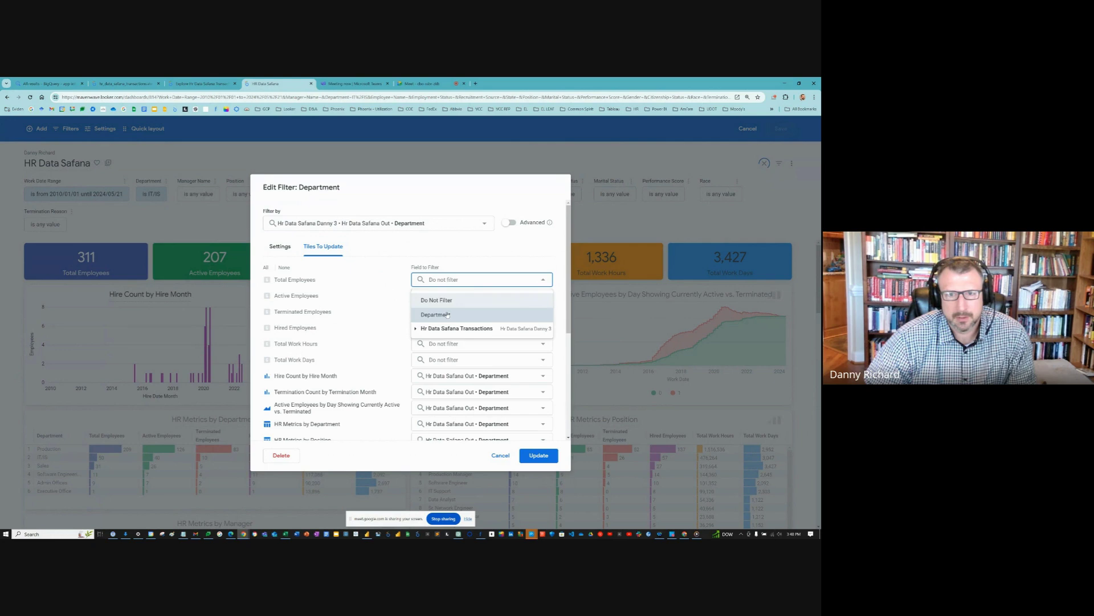
click(435, 314)
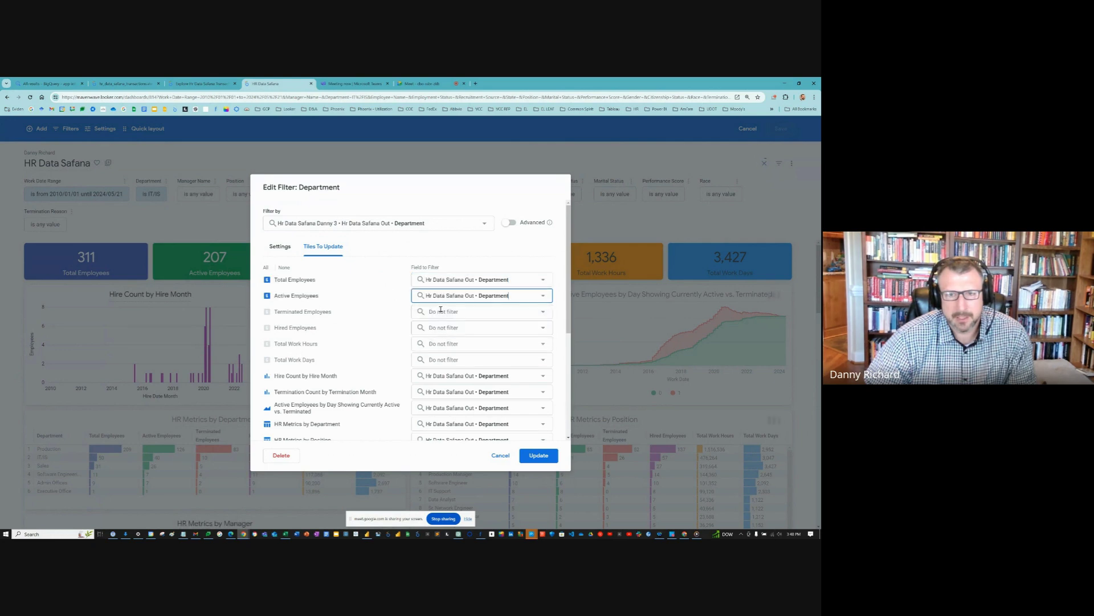
click(481, 311)
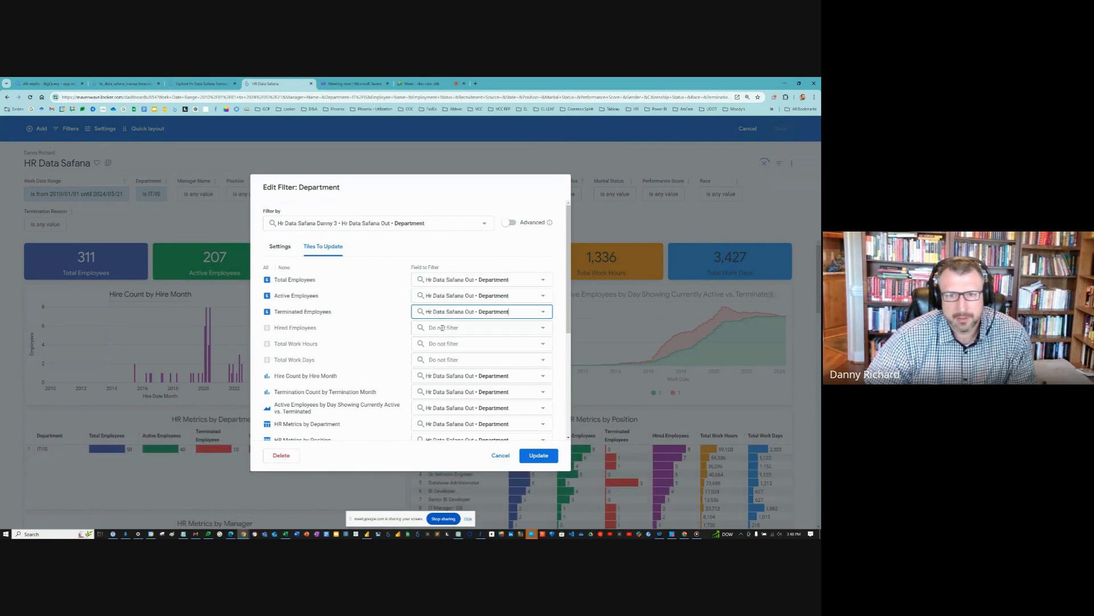
click(481, 328)
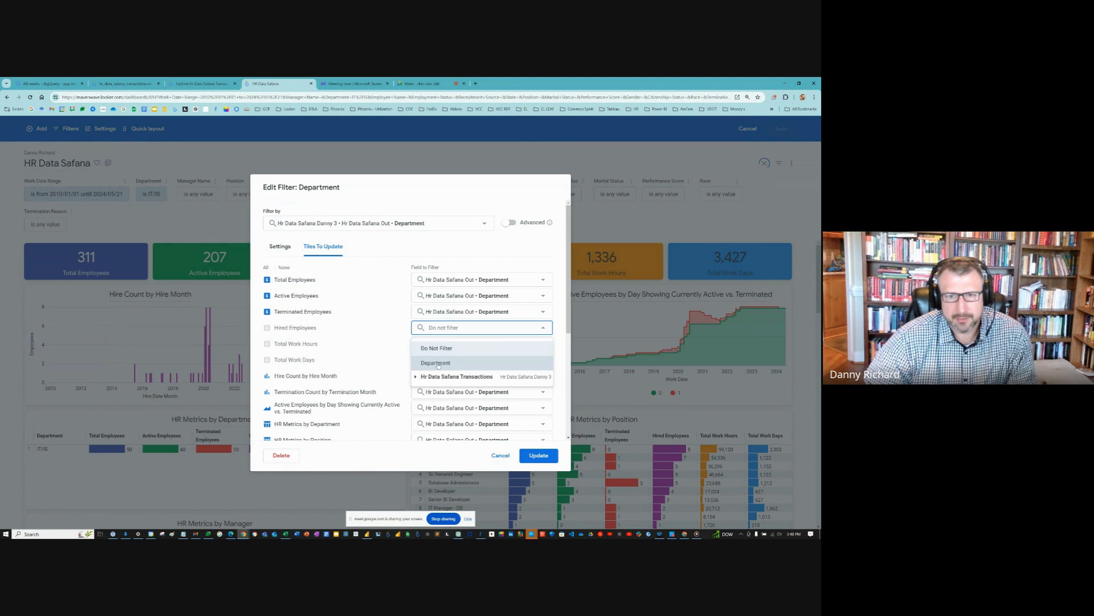
click(436, 362)
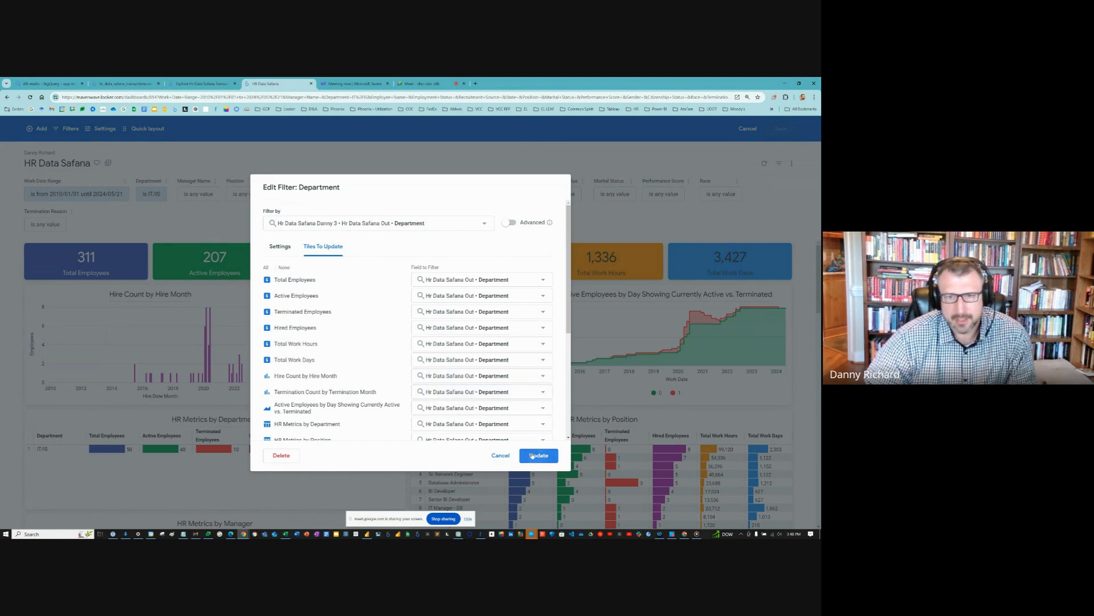
click(538, 455)
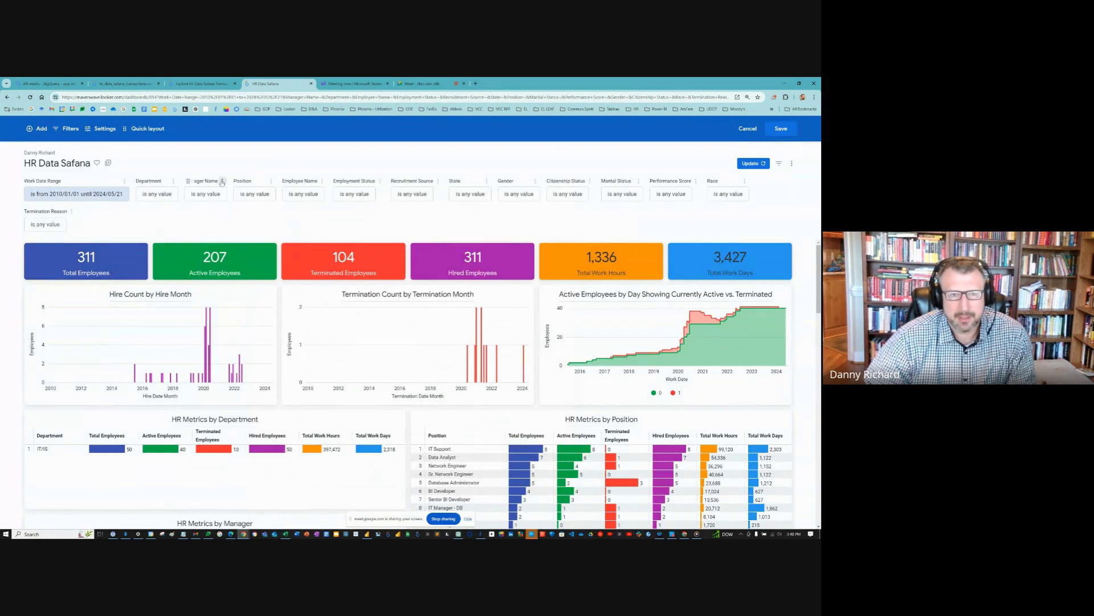
Step: Link the Active and Terminated Employees tiles to the Manager Name filter
click(223, 181)
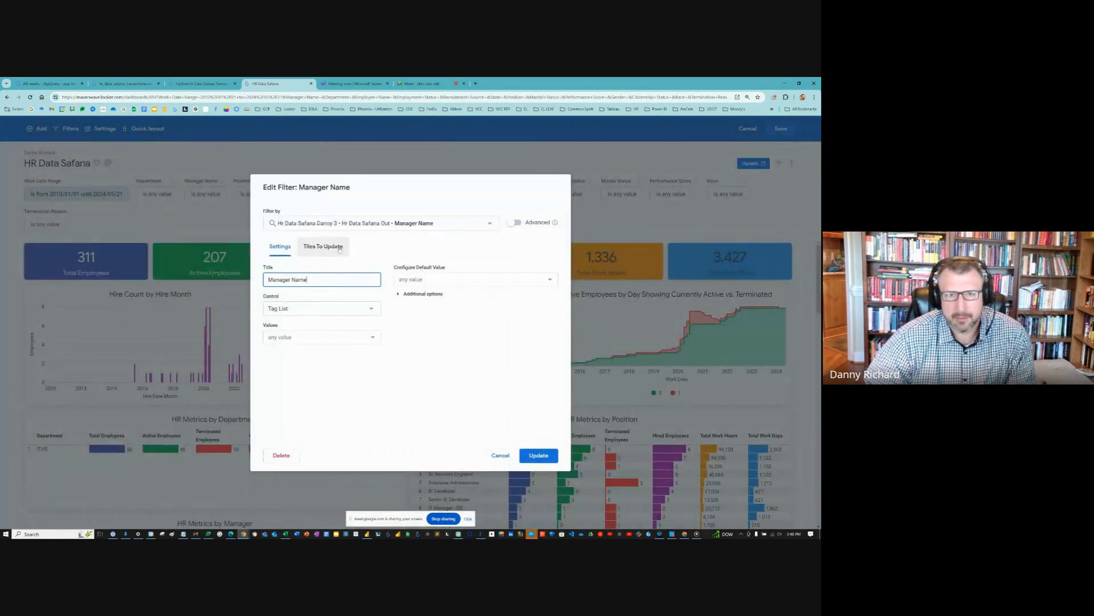
click(322, 246)
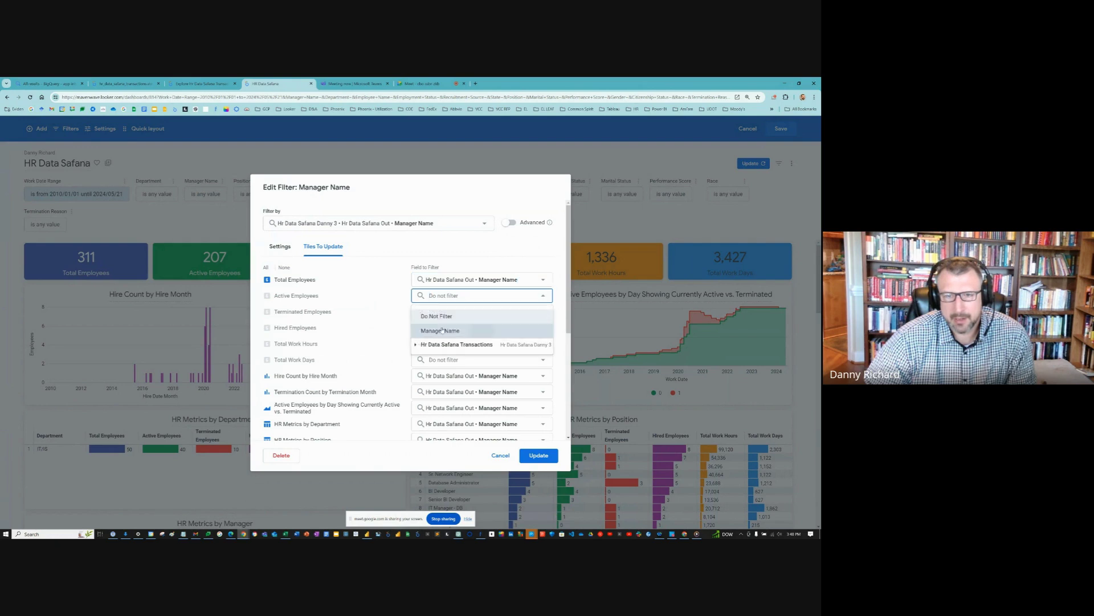
click(439, 331)
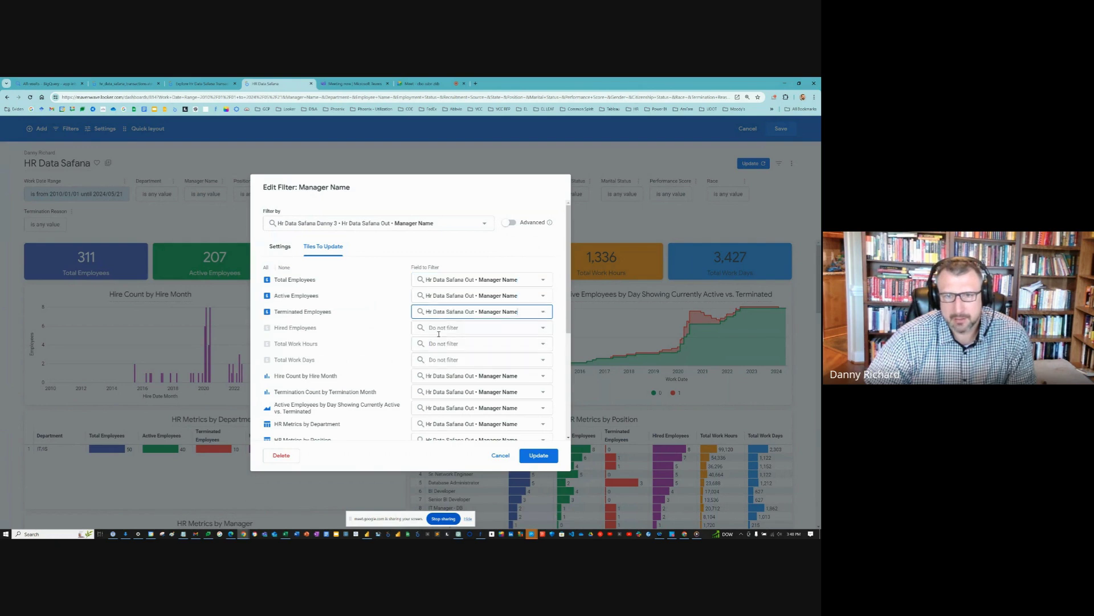
click(481, 343)
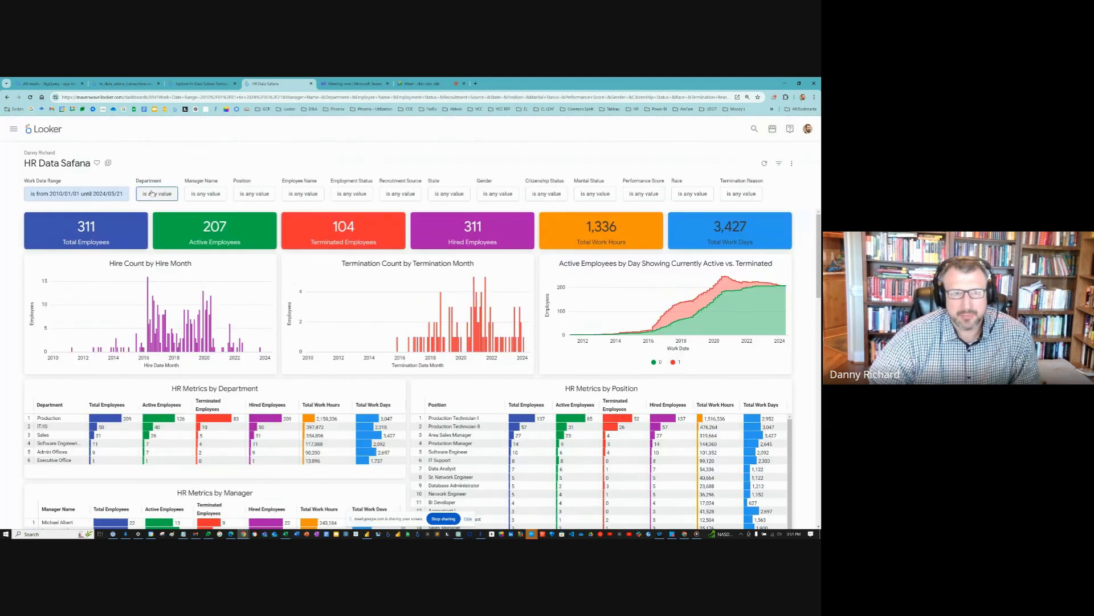
Step: Filter the dashboard's Department to IT/IS so totals drop to 50 employees
click(157, 193)
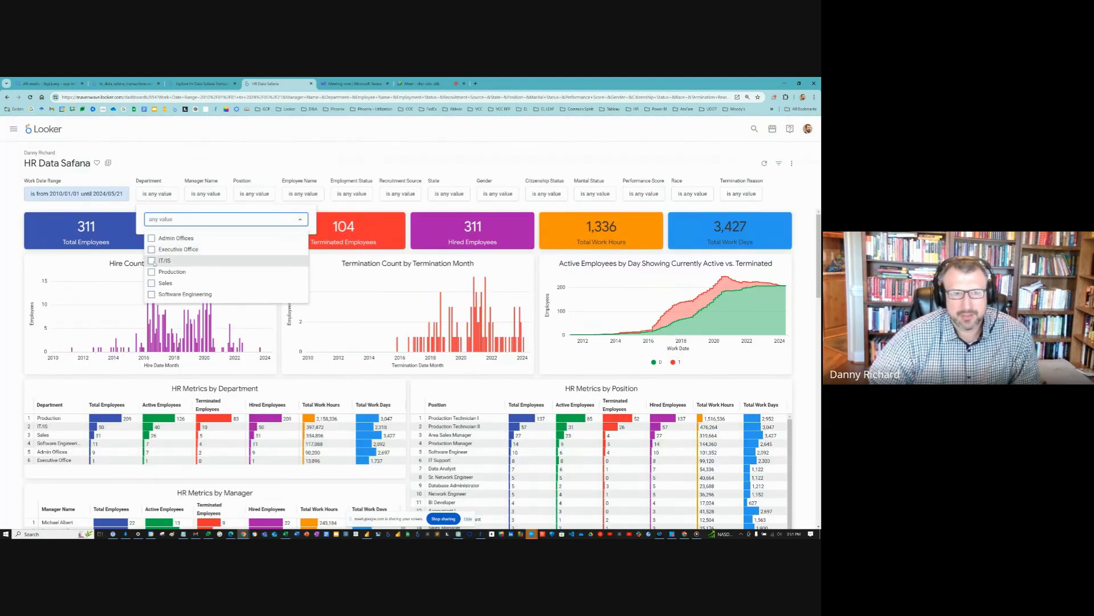
click(163, 260)
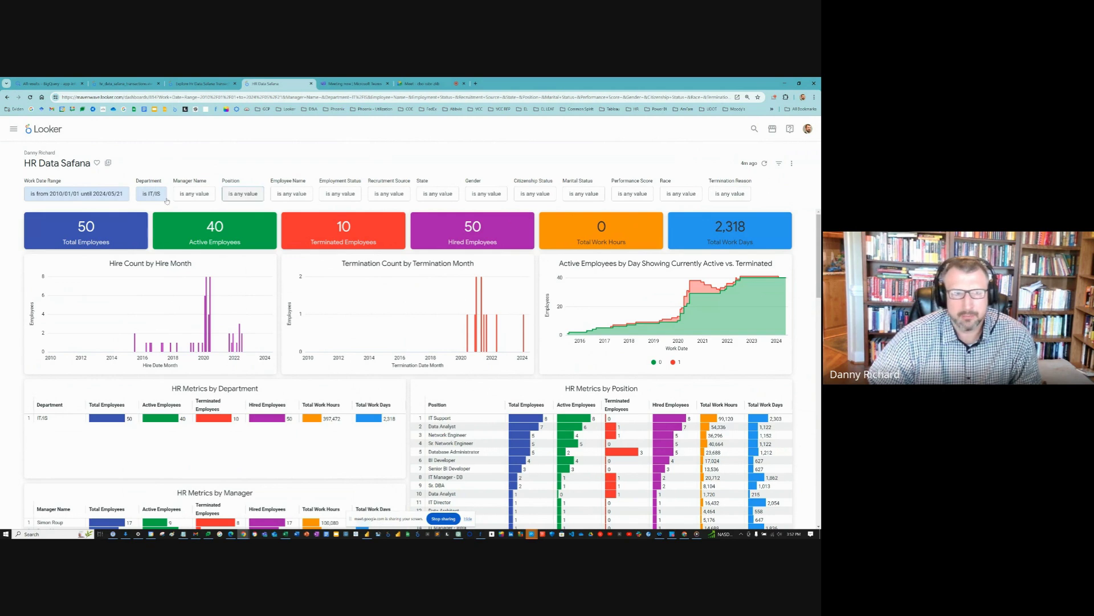
Step: Set the Work Date Range start to January 2016 via the month-year calendar
click(75, 194)
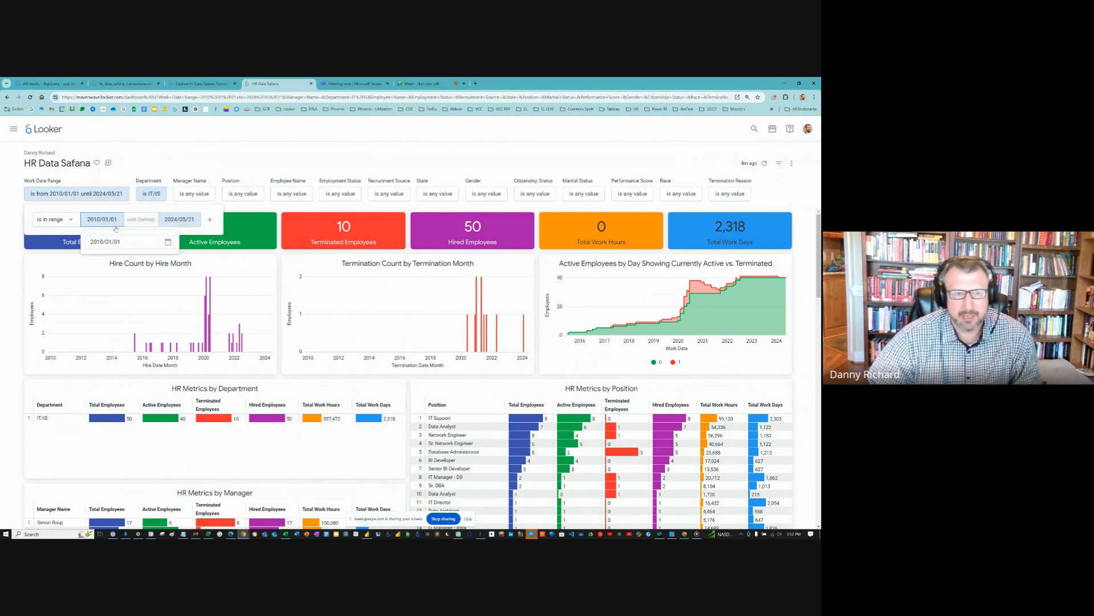
click(129, 242)
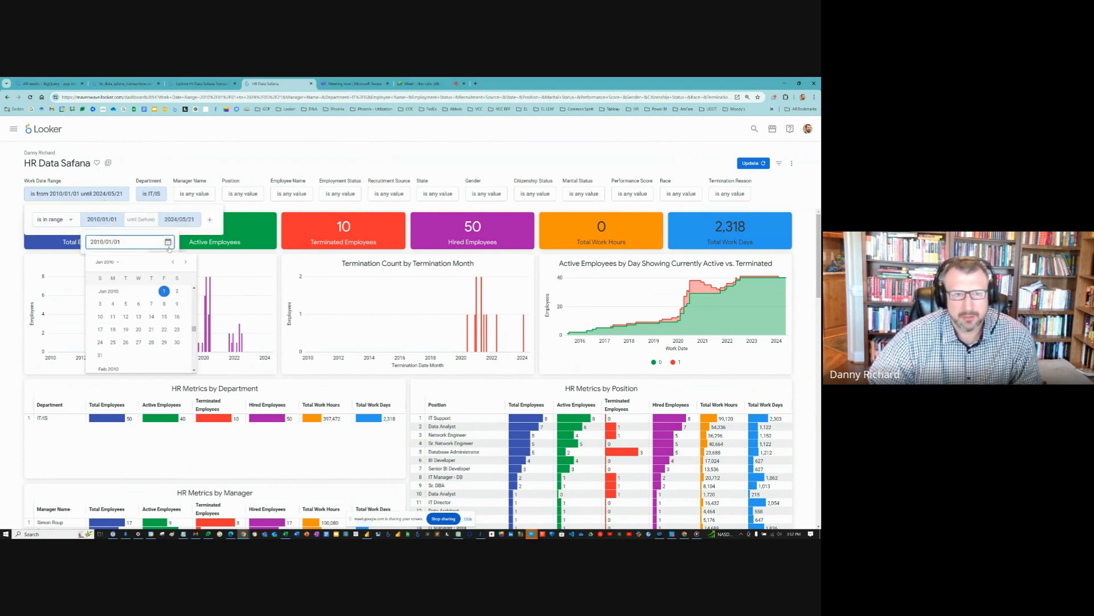
click(185, 261)
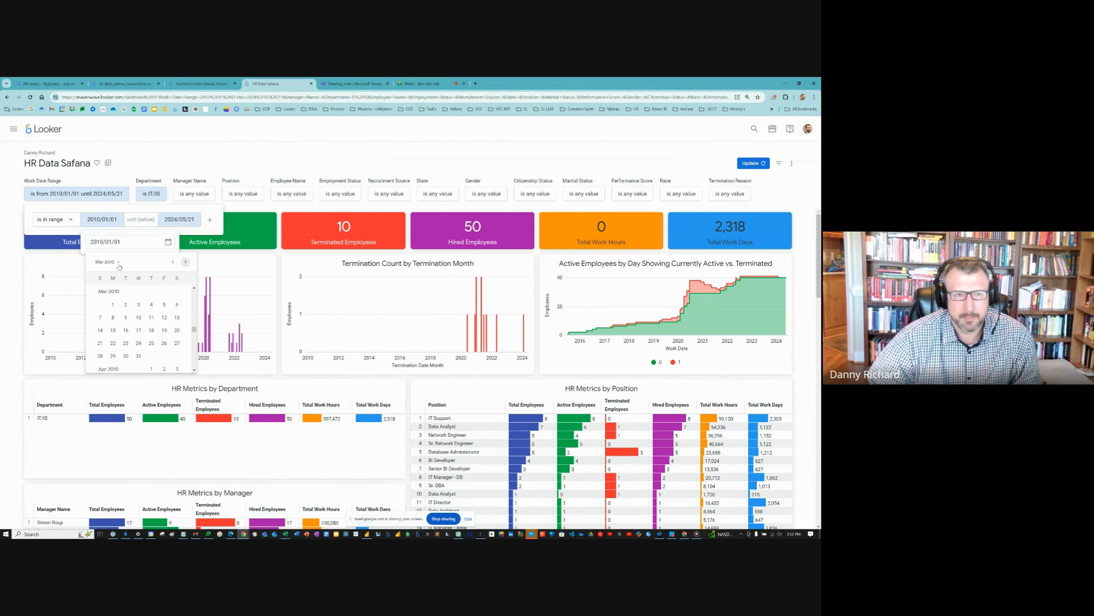
click(104, 261)
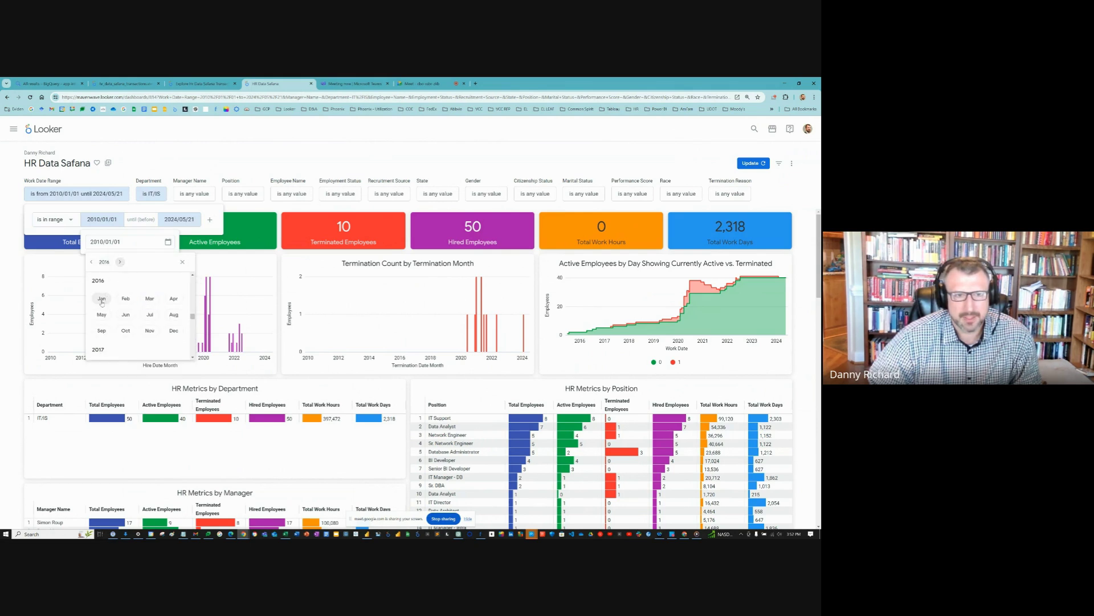
click(102, 298)
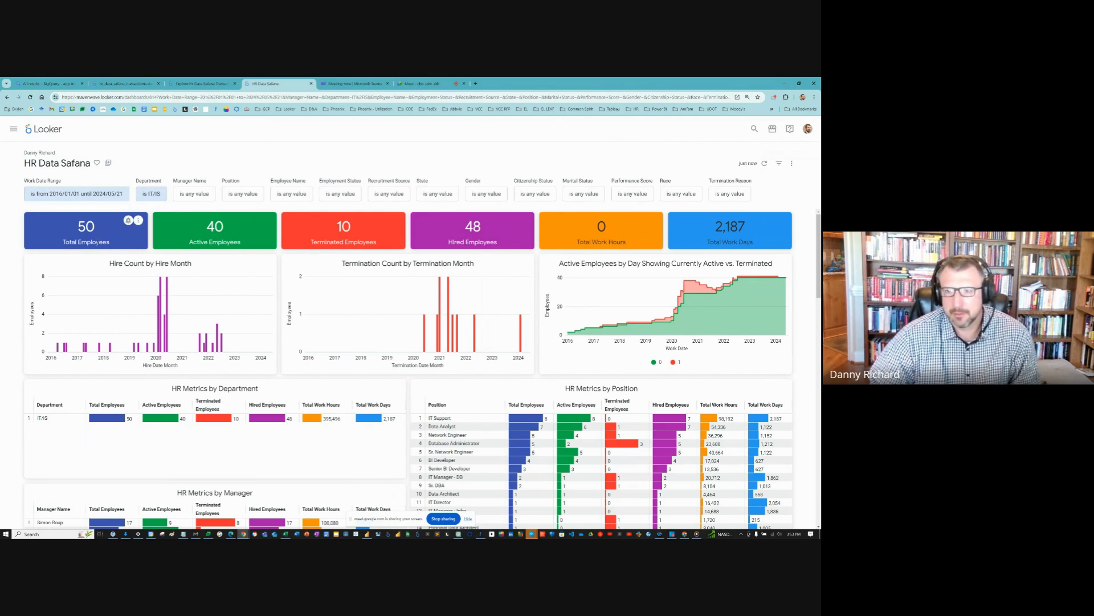
mouse_move(566, 336)
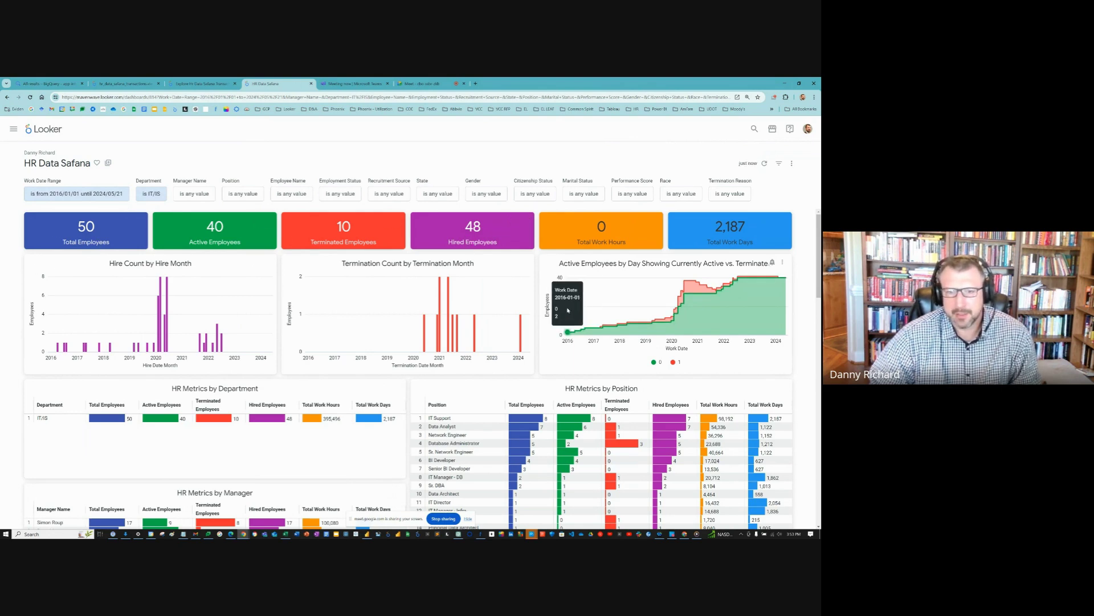
Step: Scroll down to the employment status and recruitment source tables
scroll(down, 3)
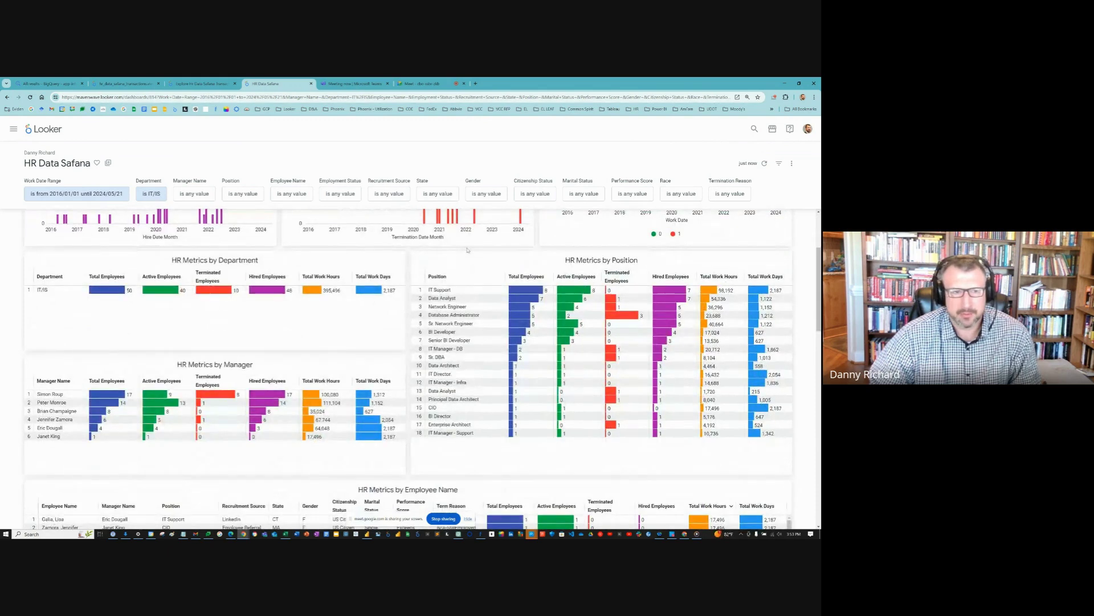
scroll(down, 3)
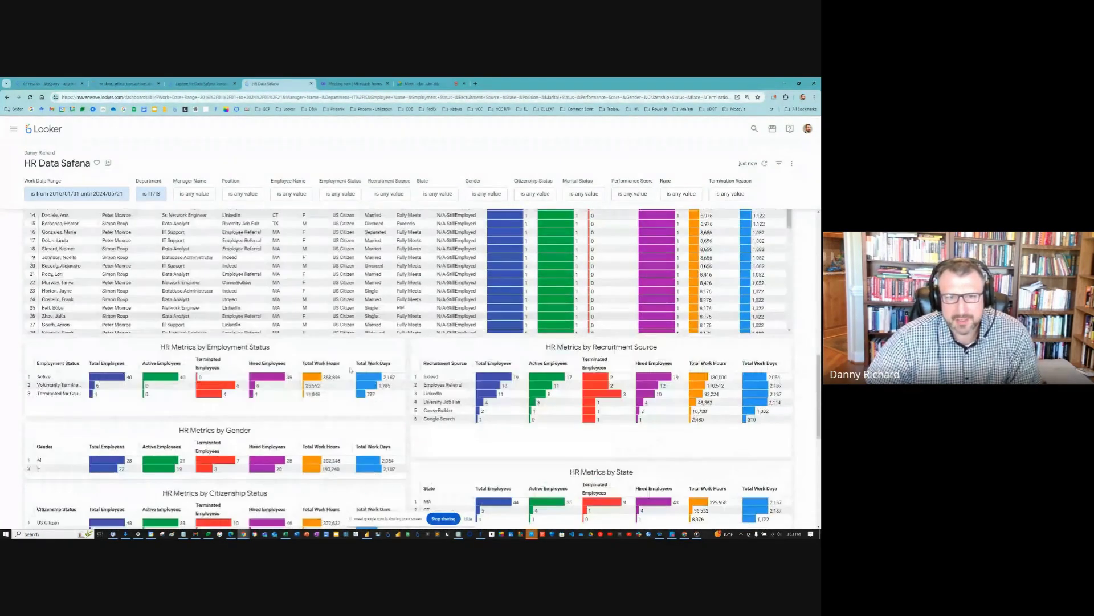
Step: Scroll through marital status, race, performance and termination reason tables, then back to the top
scroll(down, 3)
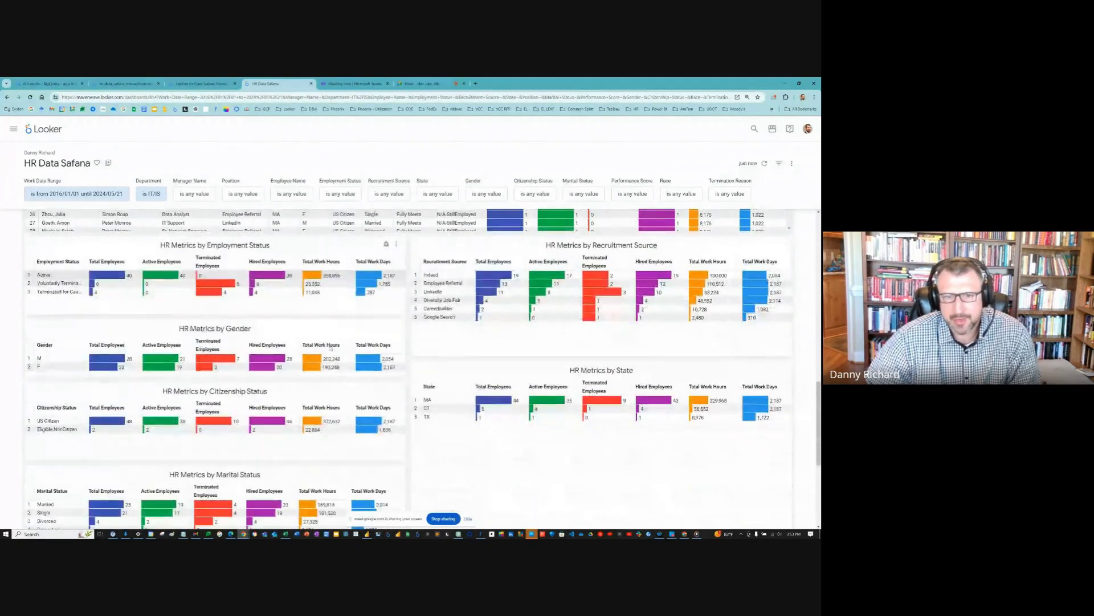
scroll(down, 3)
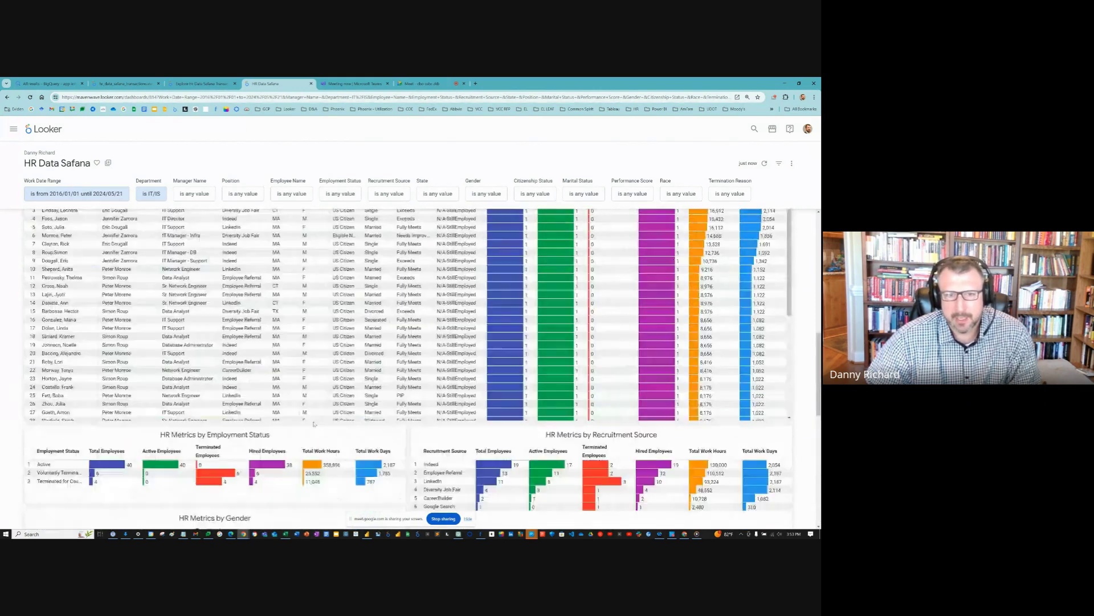
scroll(down, 3)
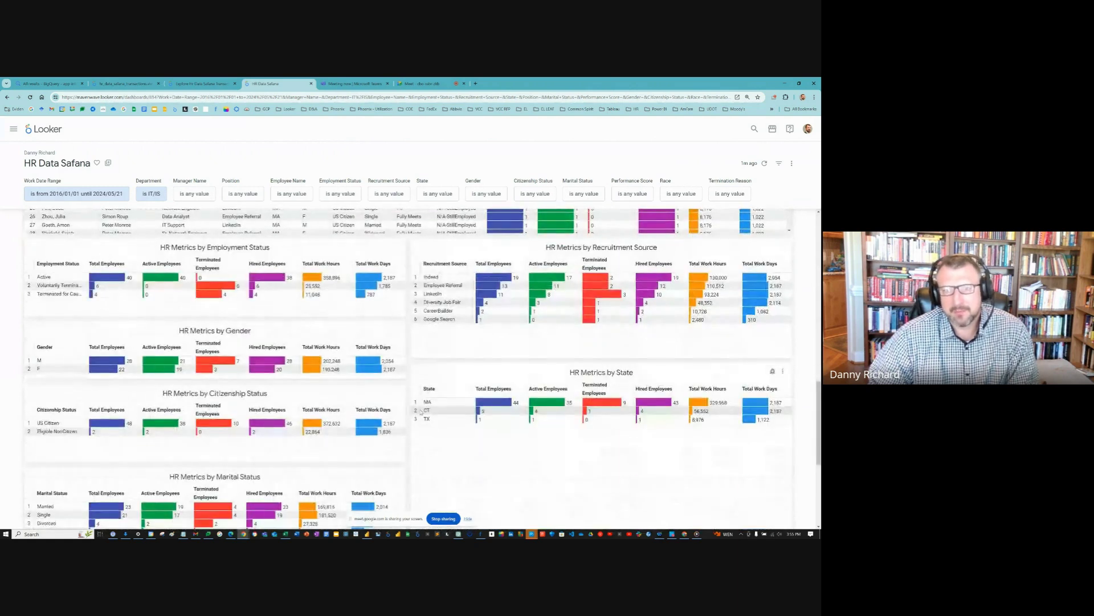
scroll(down, 3)
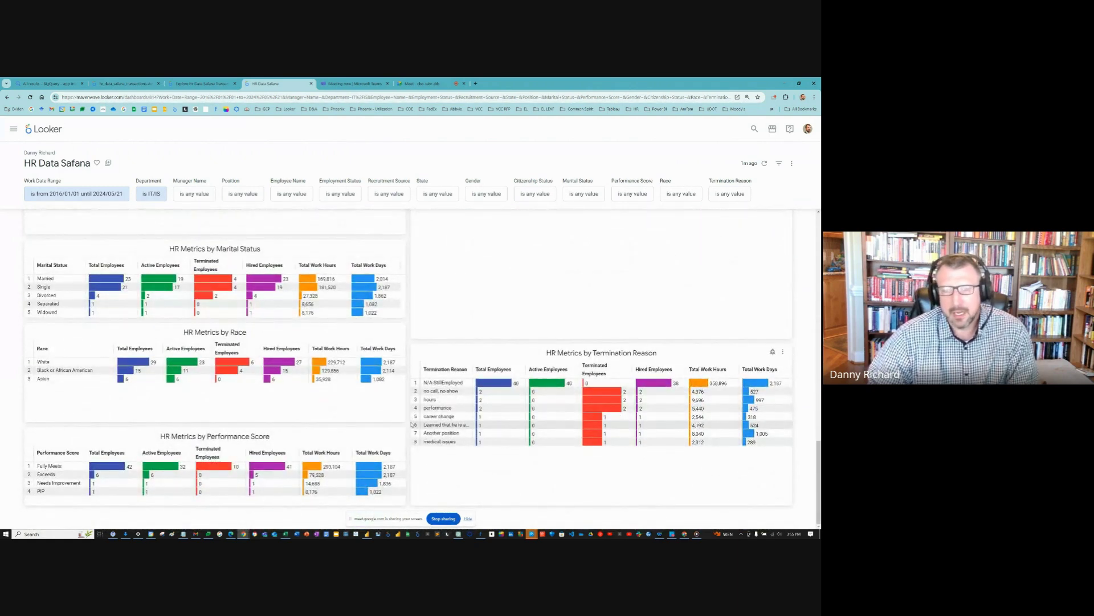
scroll(up, 3)
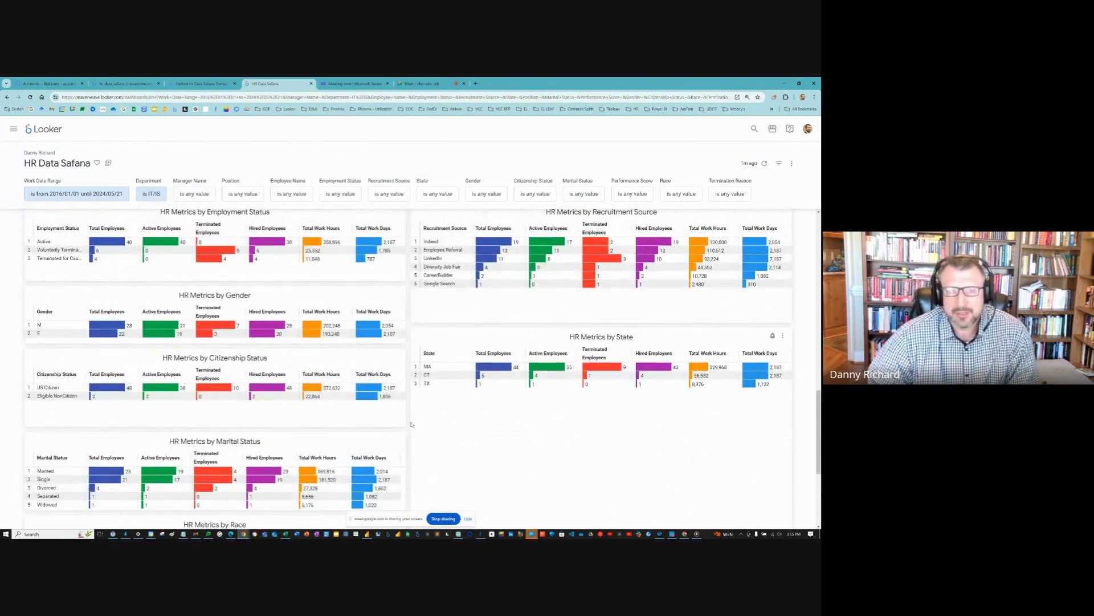
scroll(down, 3)
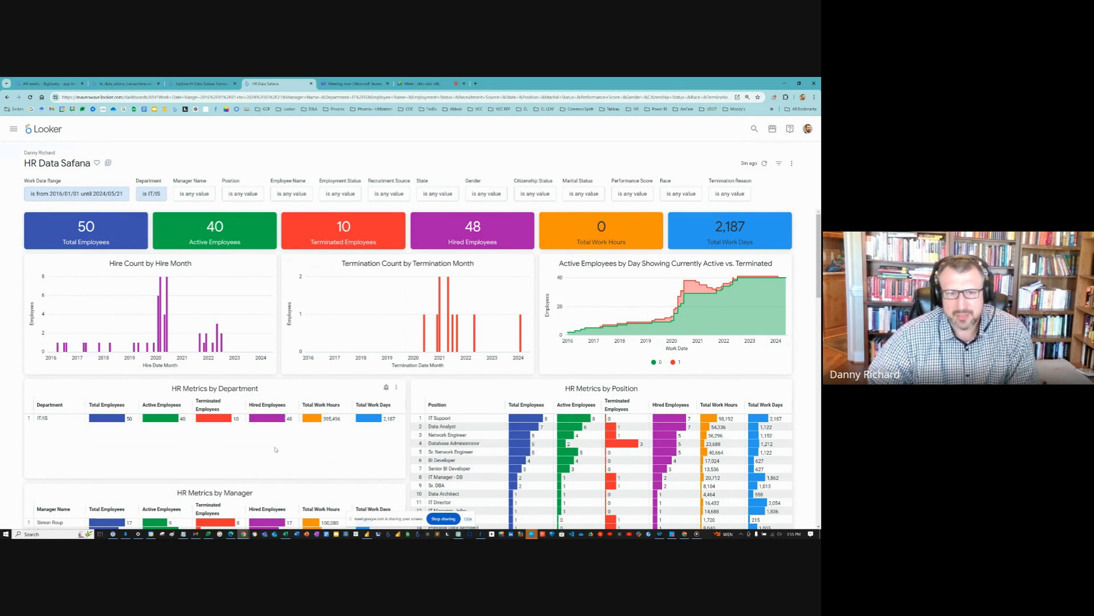
mouse_move(291, 461)
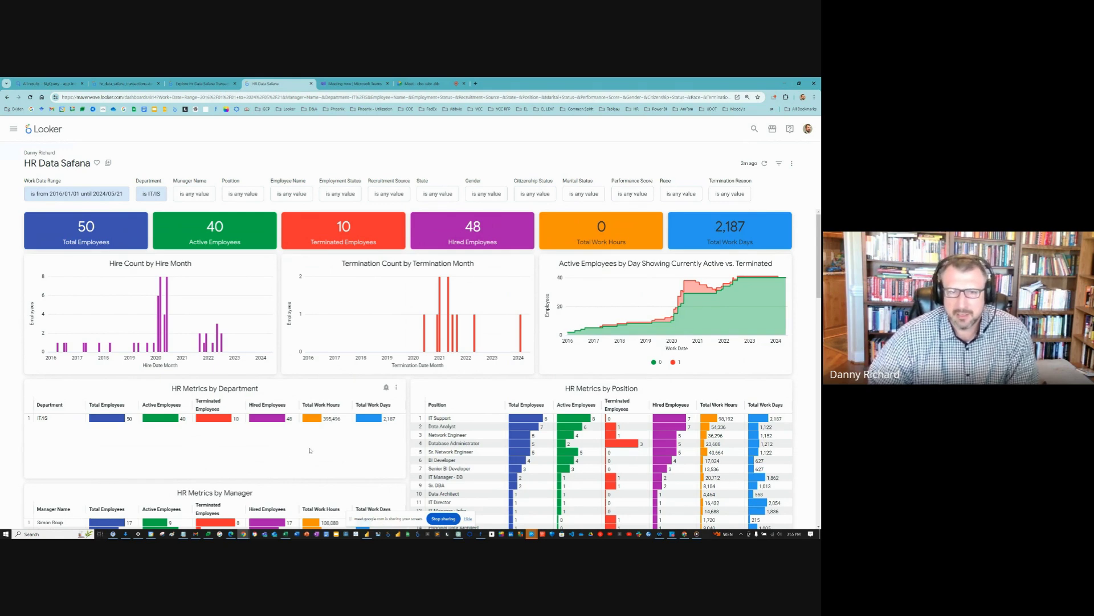
Step: Scroll down to the department, manager and employee-name metrics tables
scroll(down, 3)
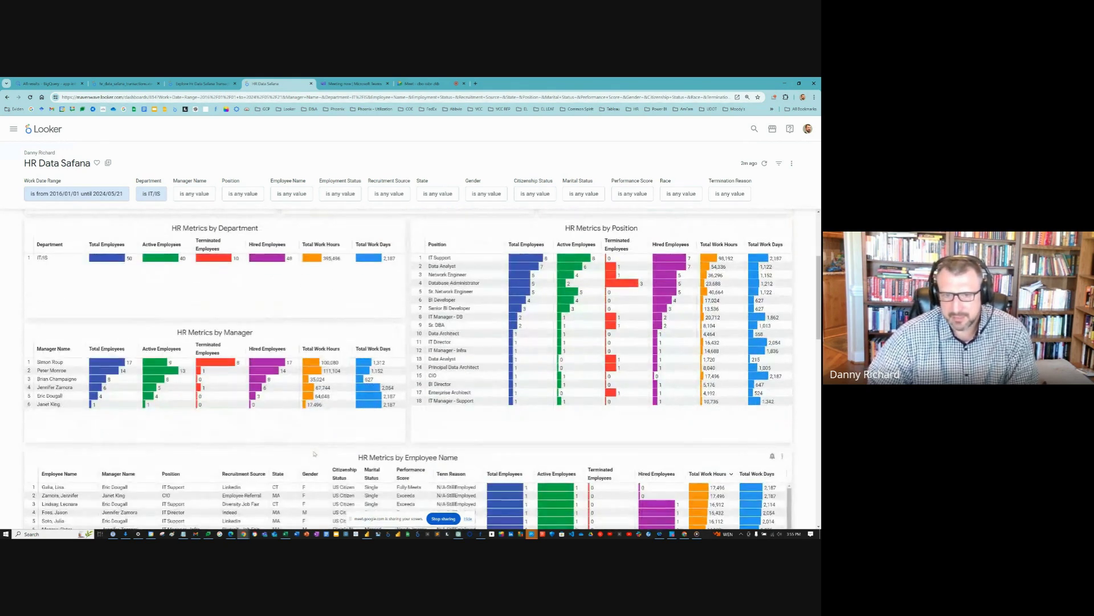